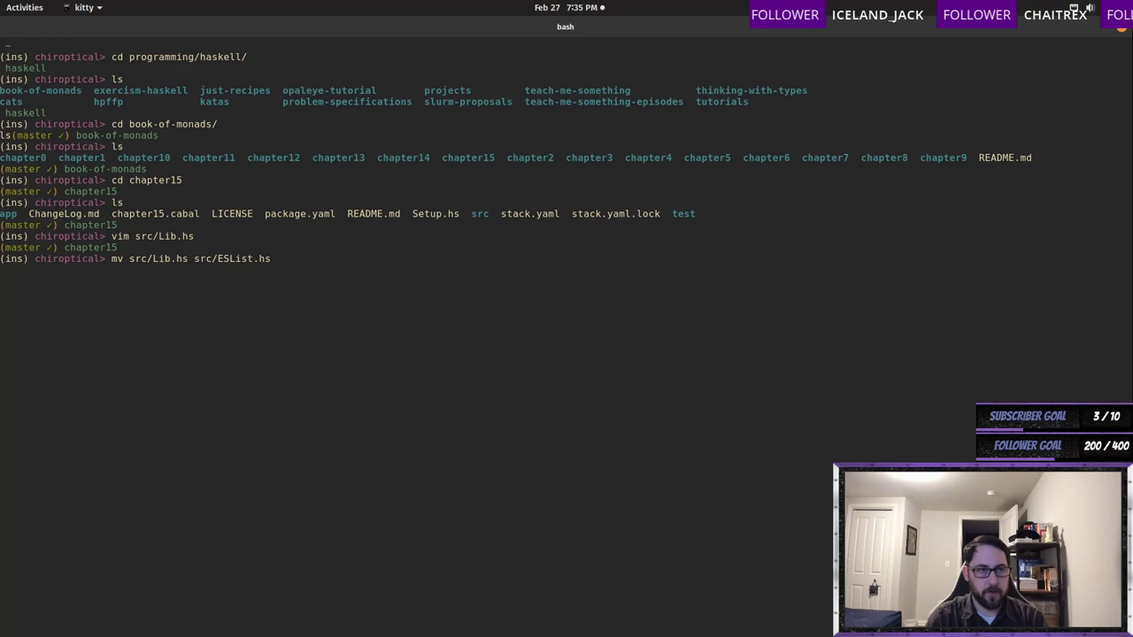
# - Run the mv command renaming src/Lib.hs to src/ESList.hs
pyautogui.press('Return')
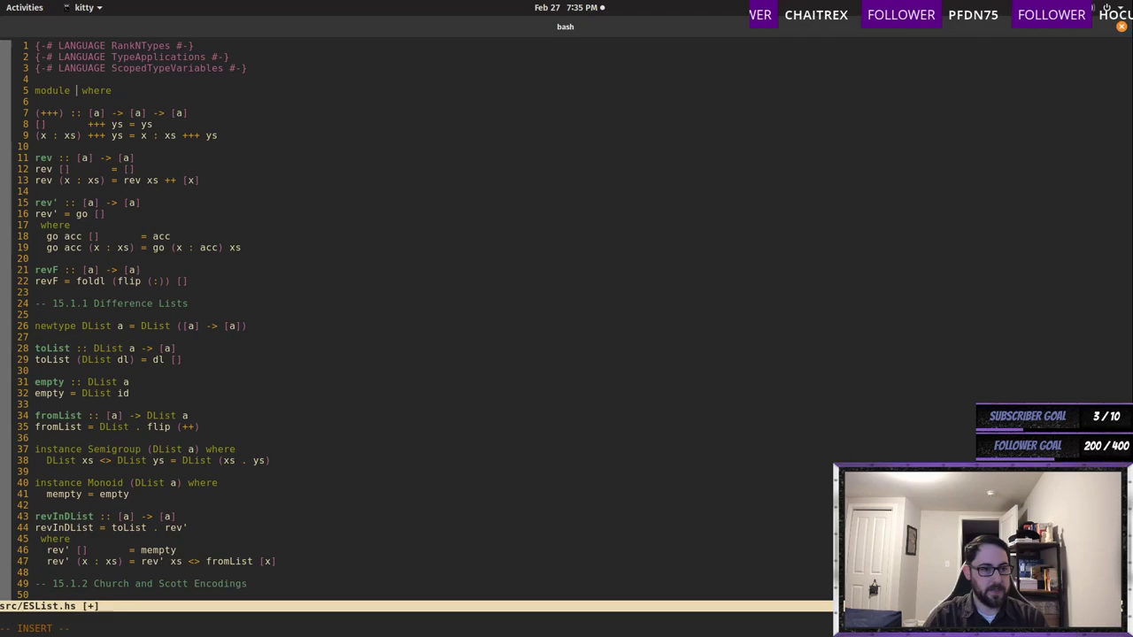
pyautogui.write('ESList')
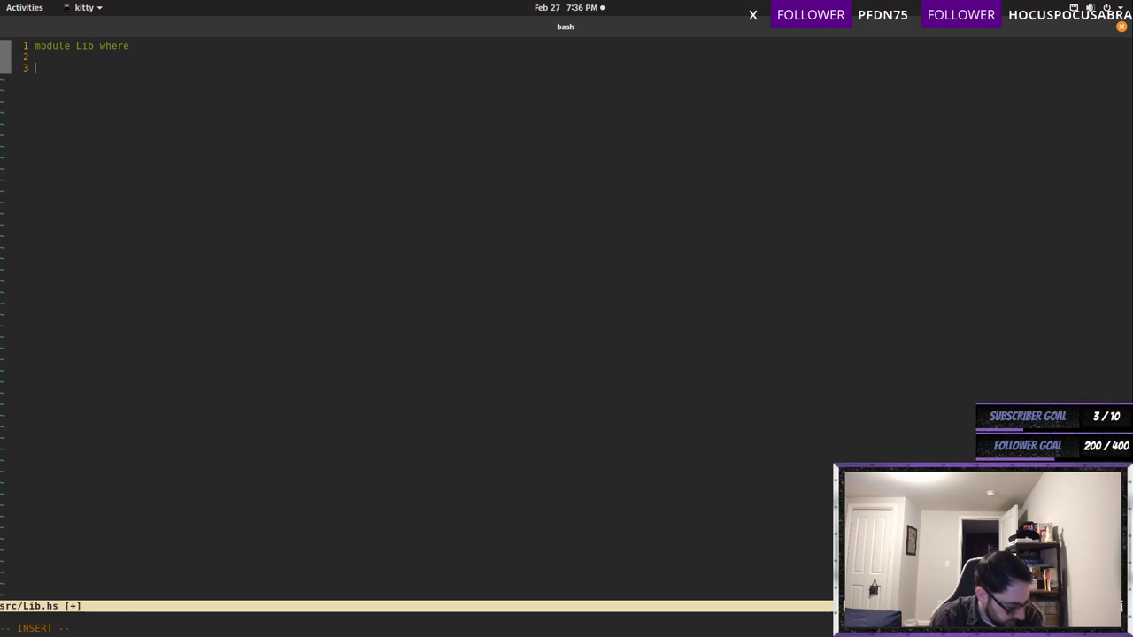
# - Type 'data Tree a = Leaf a | Node (Tree a) (Tree a)' on line 3
pyautogui.write('data Tree a =')
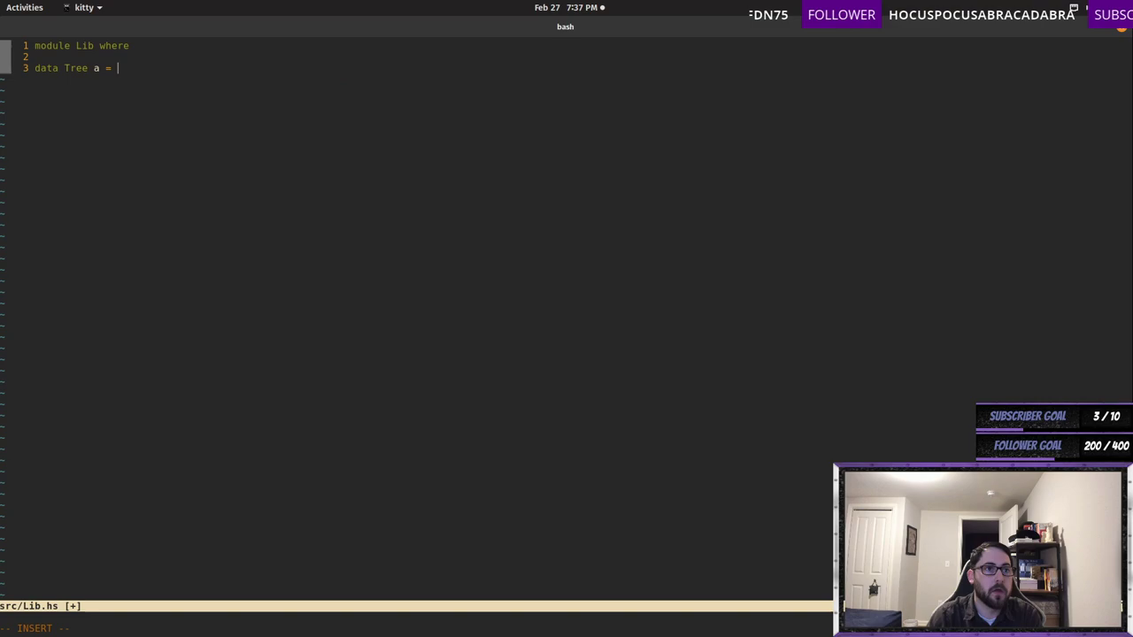
pyautogui.write('Leaf a | Node')
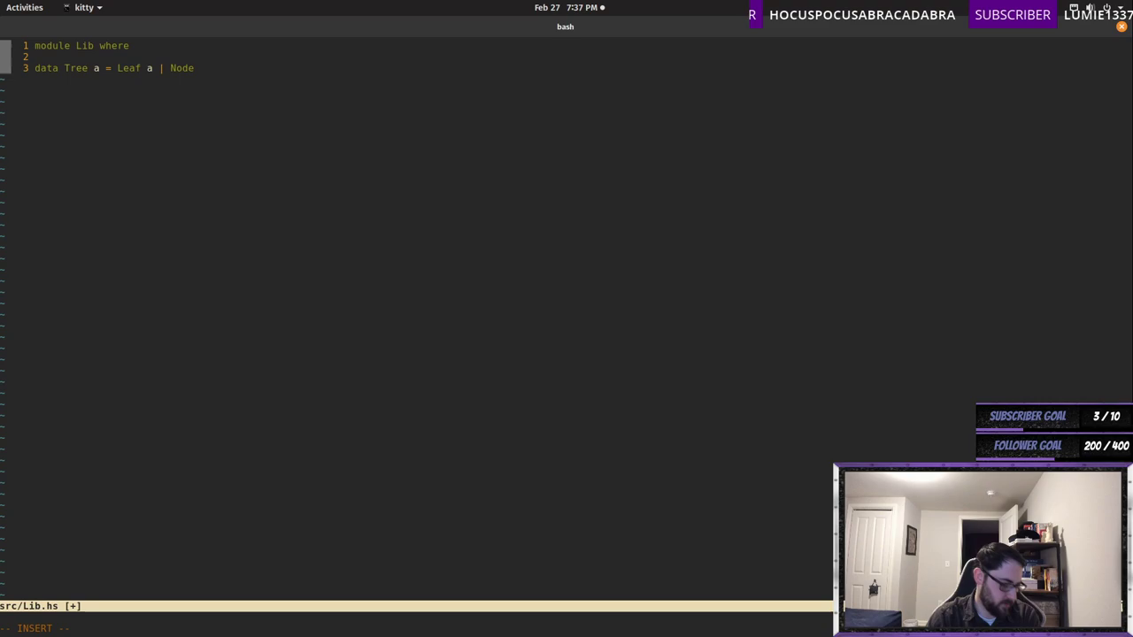
pyautogui.write('(Tree a) (Tree a')
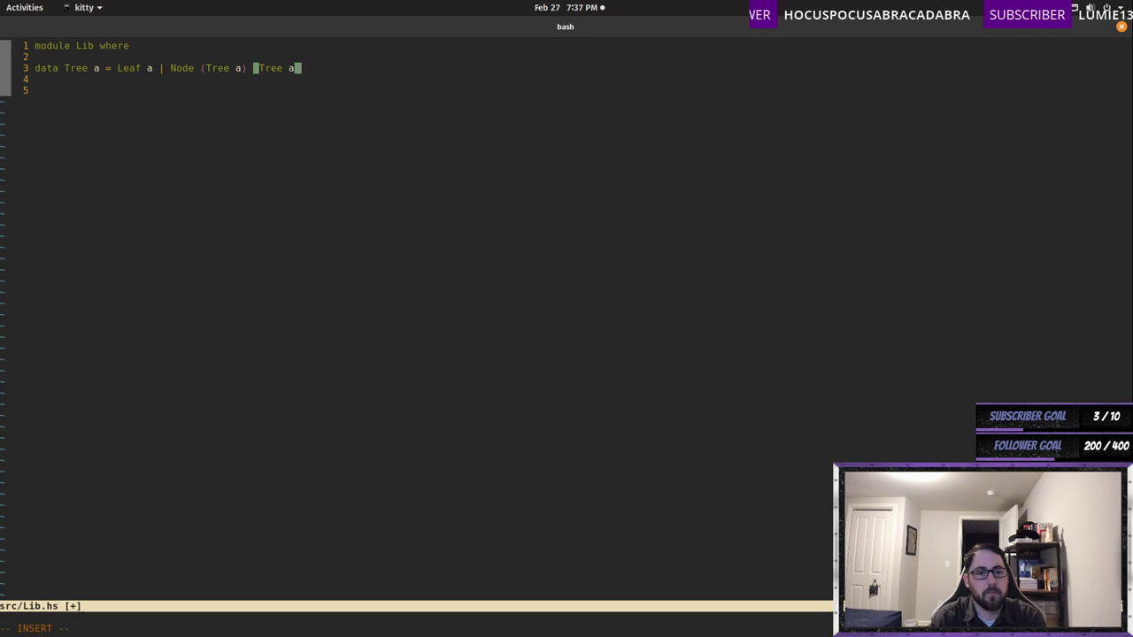
pyautogui.write('deriving Functor')
pyautogui.click(132, 629)
pyautogui.write(':vs ../chapter14/src/FreeStyle.hs')
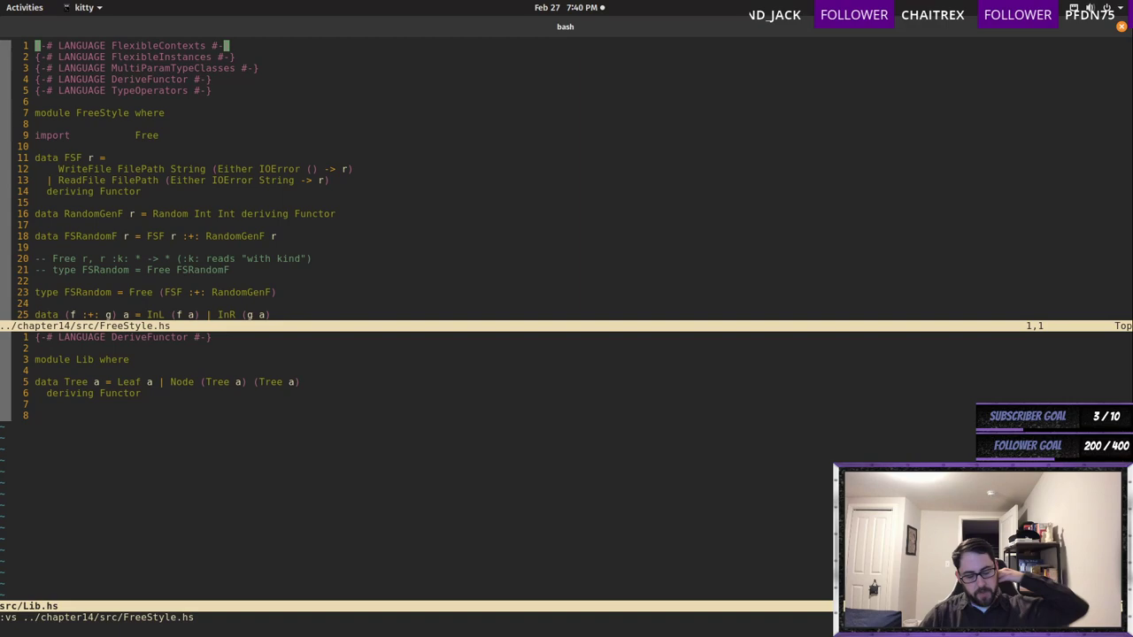
# - Begin typing the import of the Free module into src/Lib.hs
pyautogui.write('import Free')
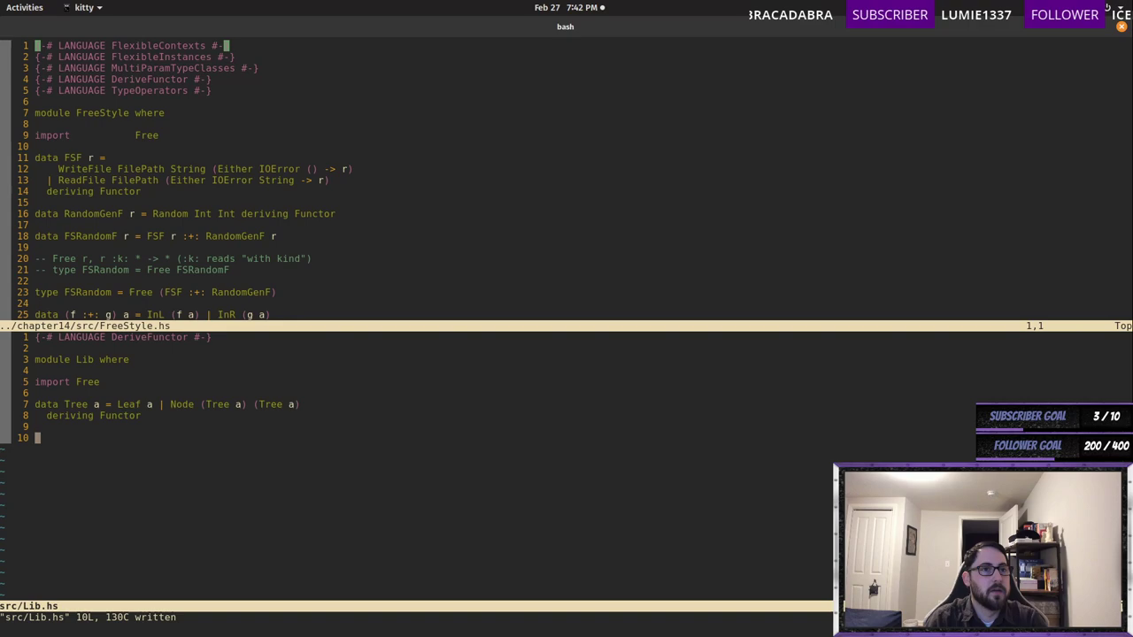
pyautogui.press('i')
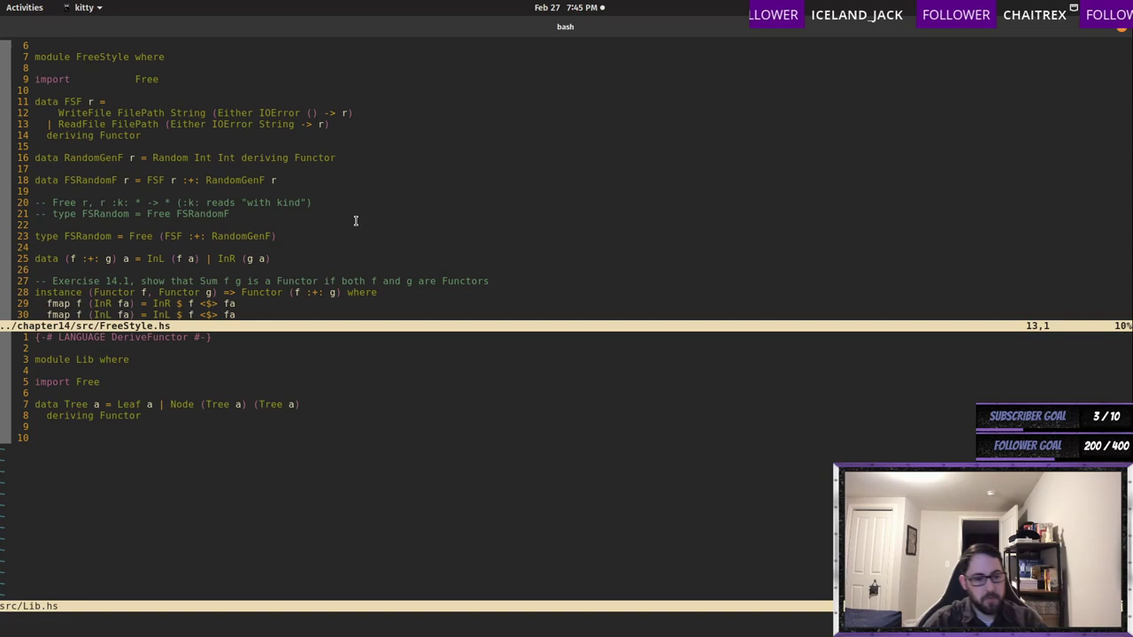
# - Extend the Exercise 15.2 comment: pattern functor, then 'To which constructor in Free does Leaf correspond?'
pyautogui.write('Da')
pyautogui.write('-- Exercise 15.2 Tree can be written as a free monad. What is the pa')
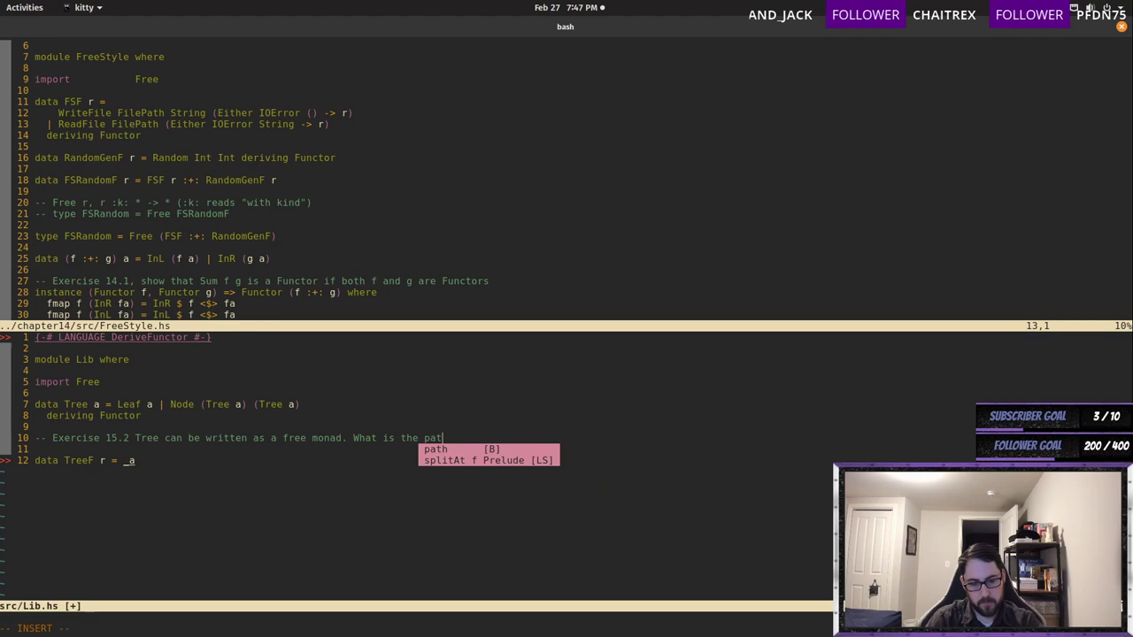
pyautogui.write('tern Functor?')
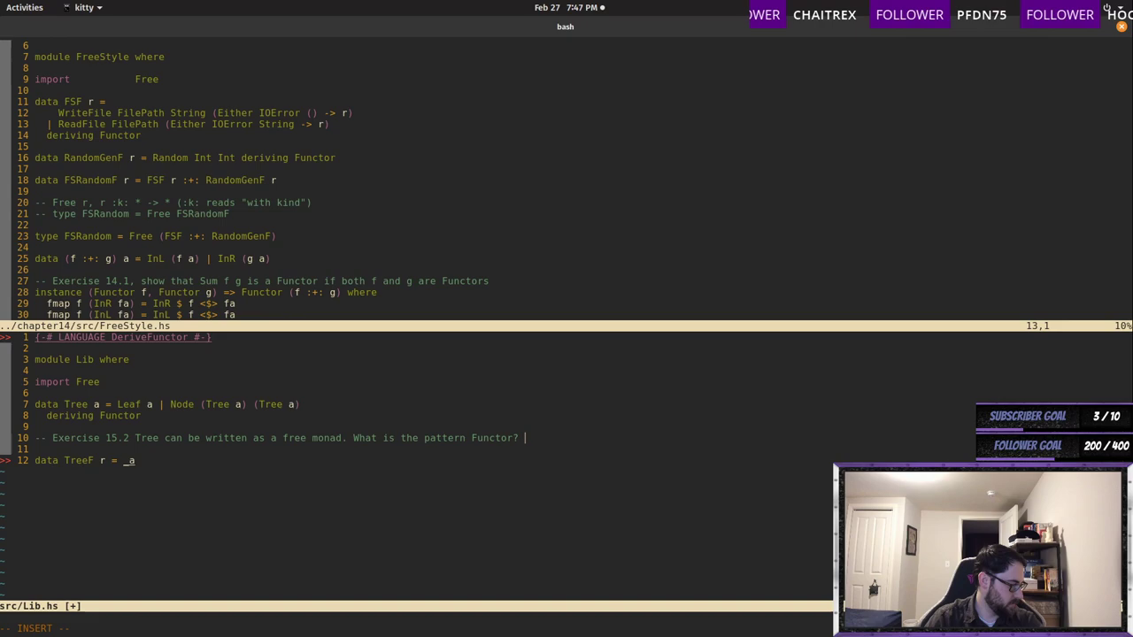
pyautogui.write('TO which constructor in Free does Leaf correspond?')
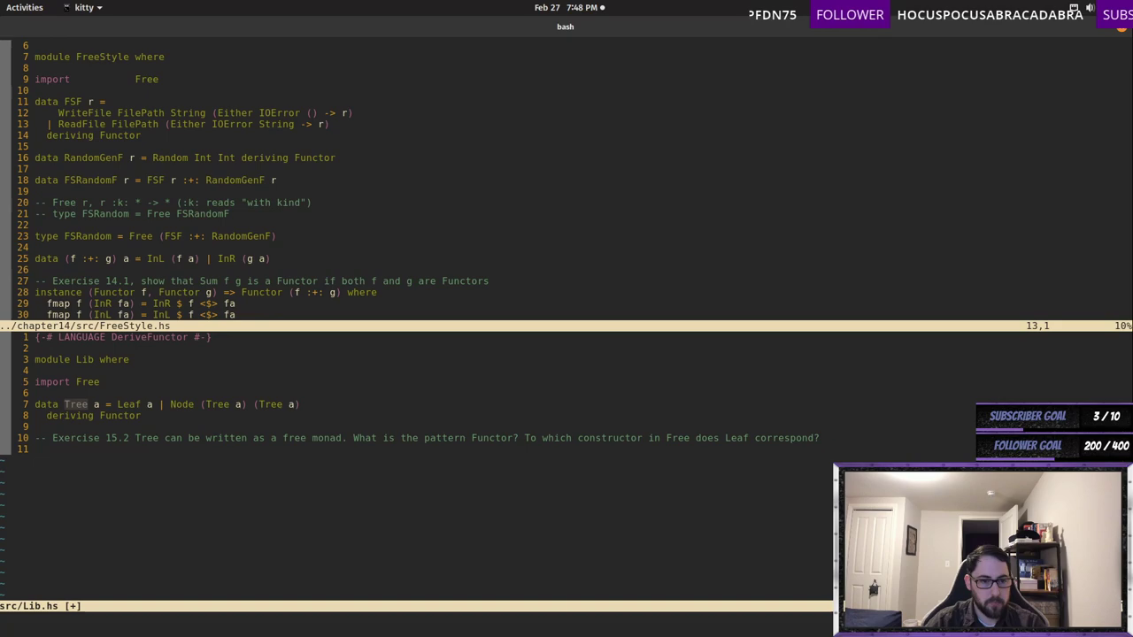
# - Add 'type TreeF = Free Tree' on line 12
pyautogui.write('type Tr')
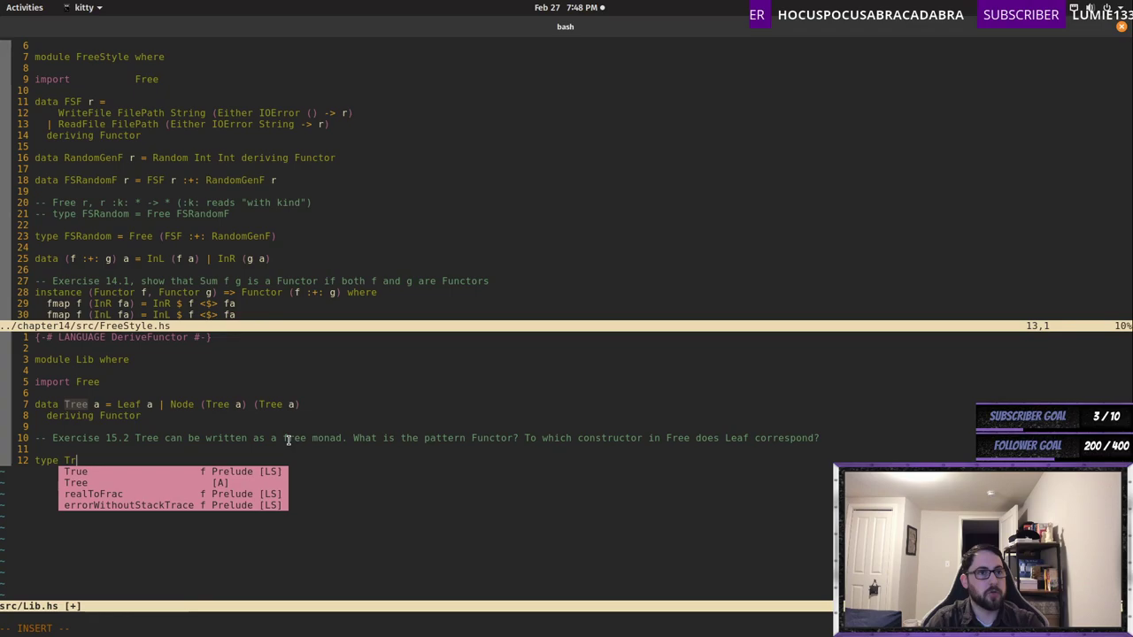
pyautogui.write('eeF =')
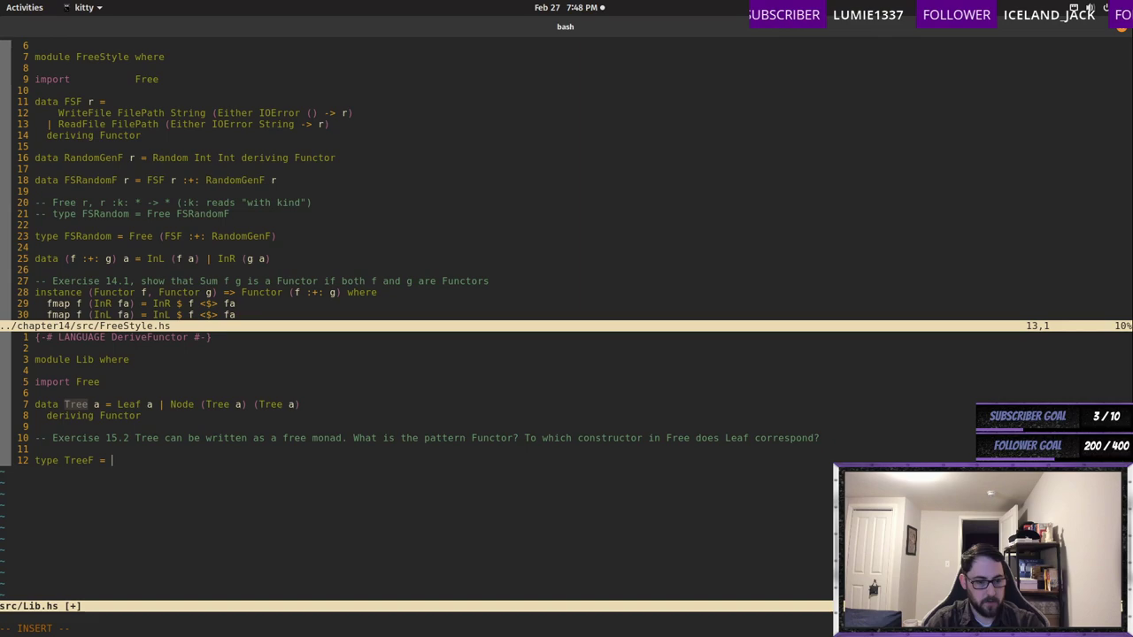
pyautogui.write('Free Tree')
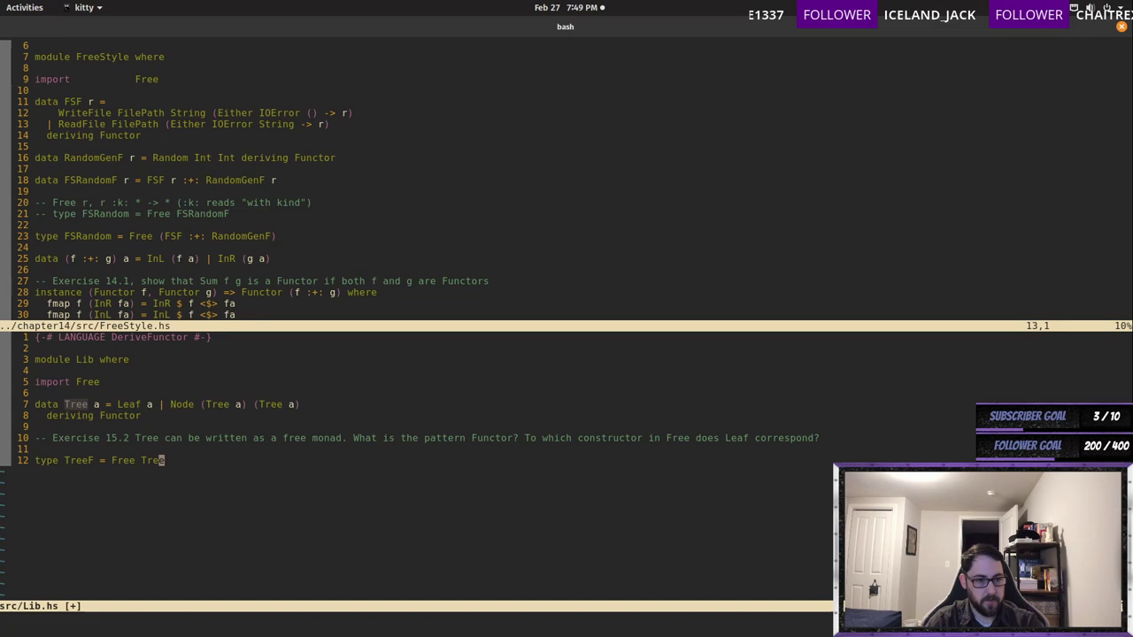
pyautogui.press('Return')
pyautogui.write('-- L')
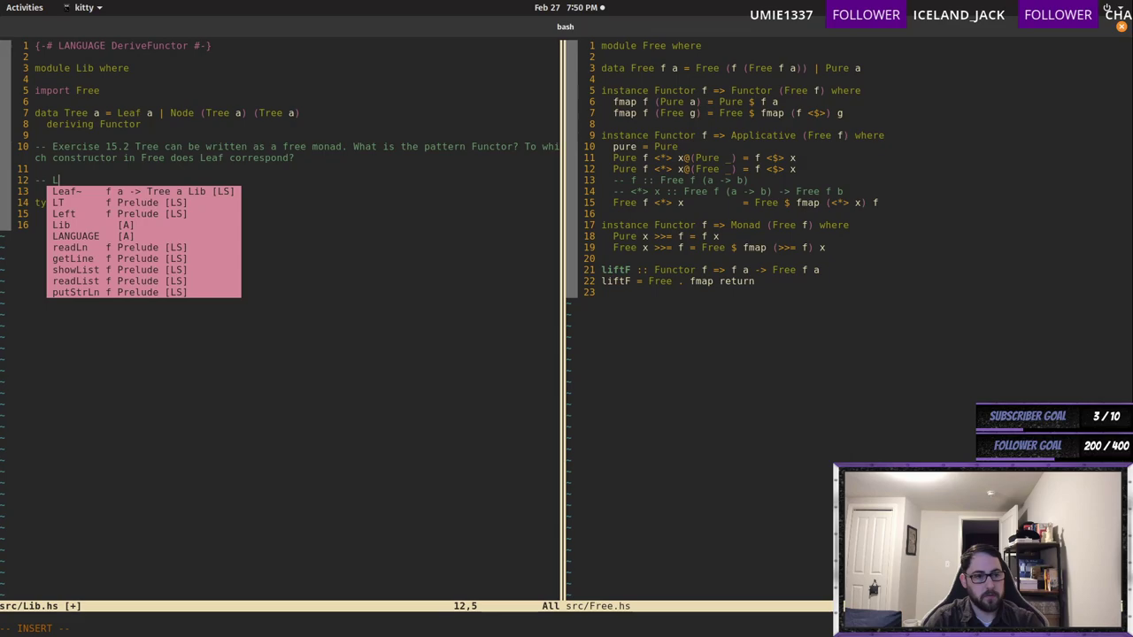
# - Comment that Leaf corresponds to Pure, then type 'instance Applicative'
pyautogui.write('eaf corresponds to the `Pure` constructor')
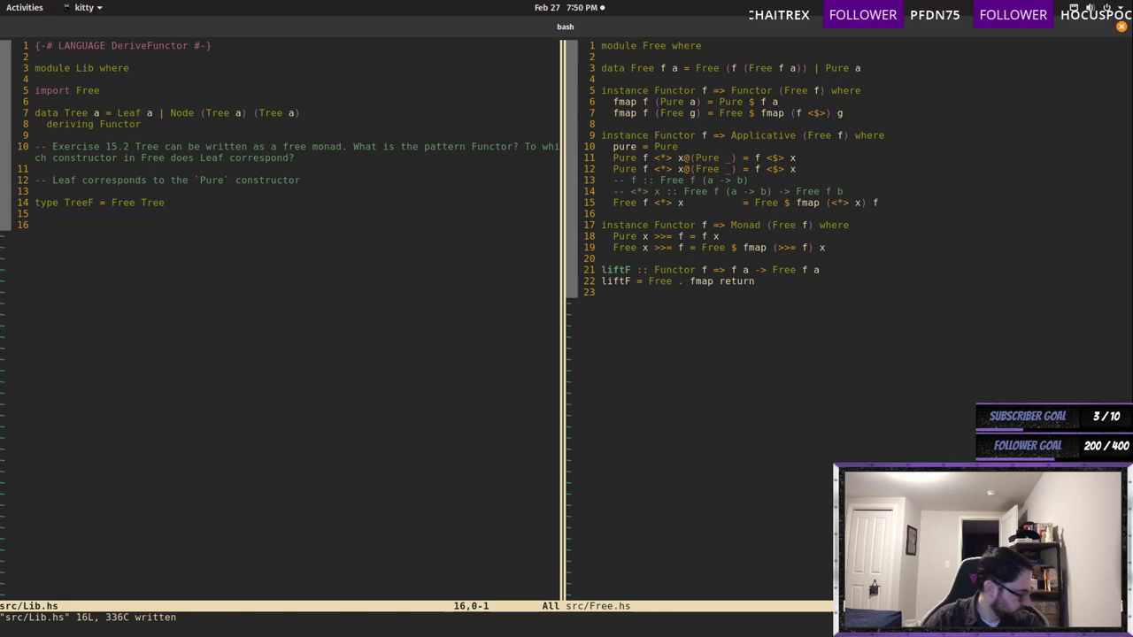
pyautogui.write('instance Applicative')
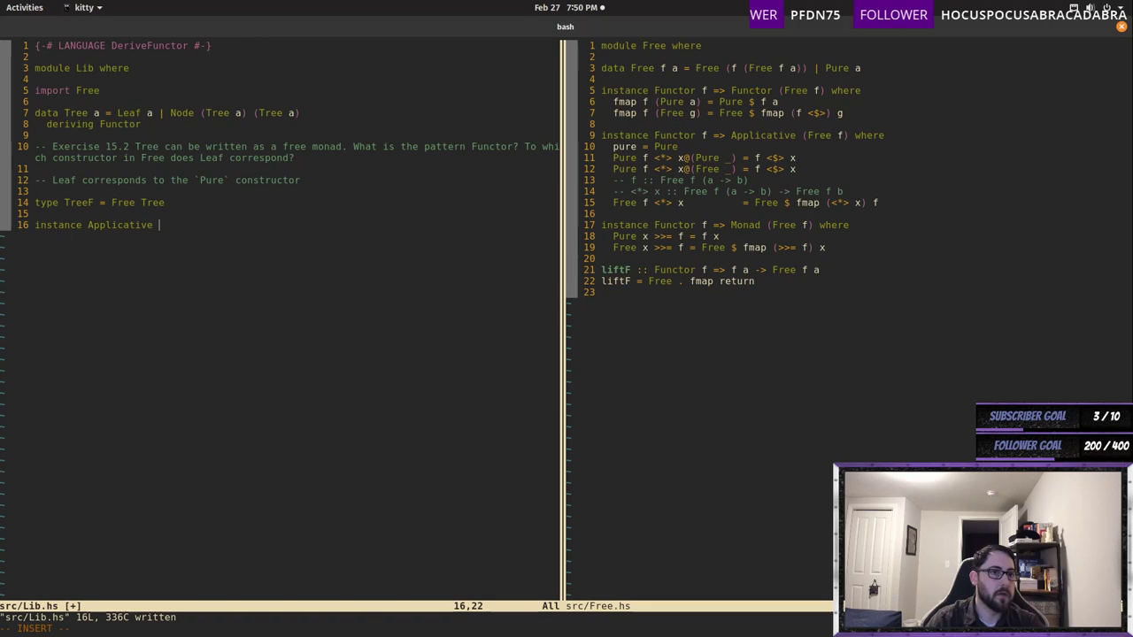
# - Write Applicative Tree's pure, Leaf and Node cases, then start 'instance Monad Tree where'
pyautogui.write('Tree where')
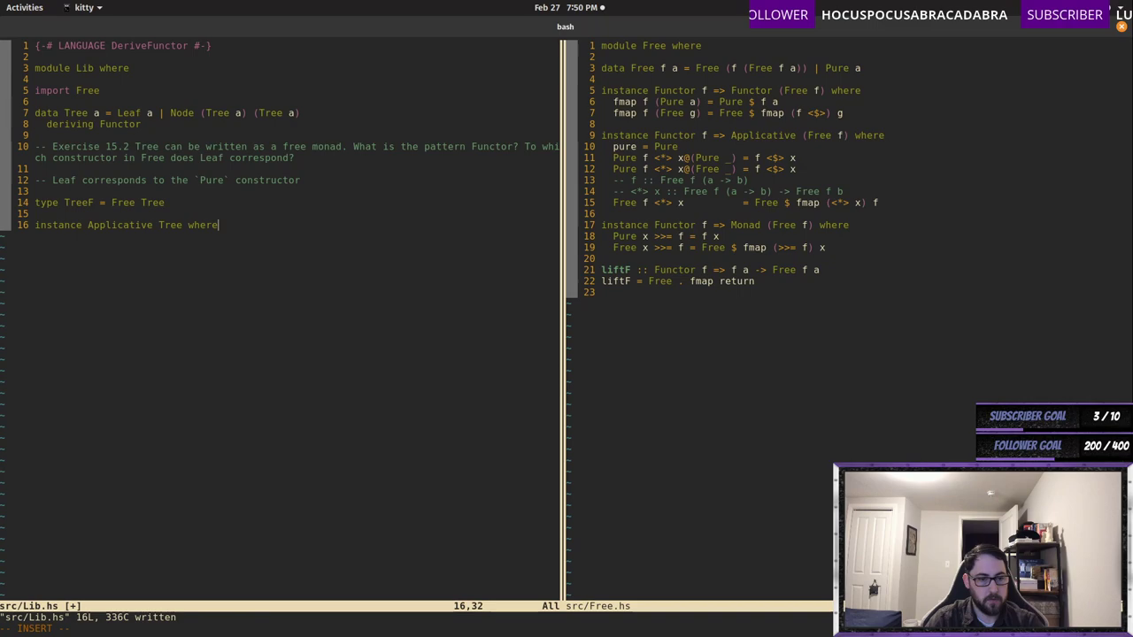
pyautogui.write('pure = Leaf')
pyautogui.write('Leaf f <*> t = fmap f t')
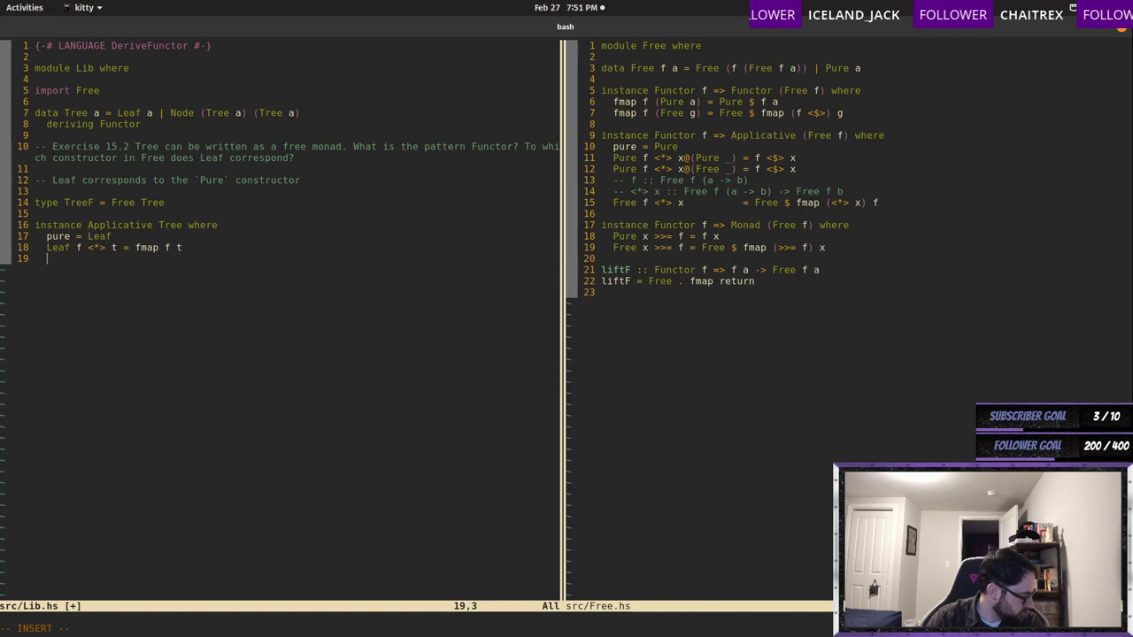
pyautogui.write('Node l r <*> t = Node (l <*> t) (r <*> t')
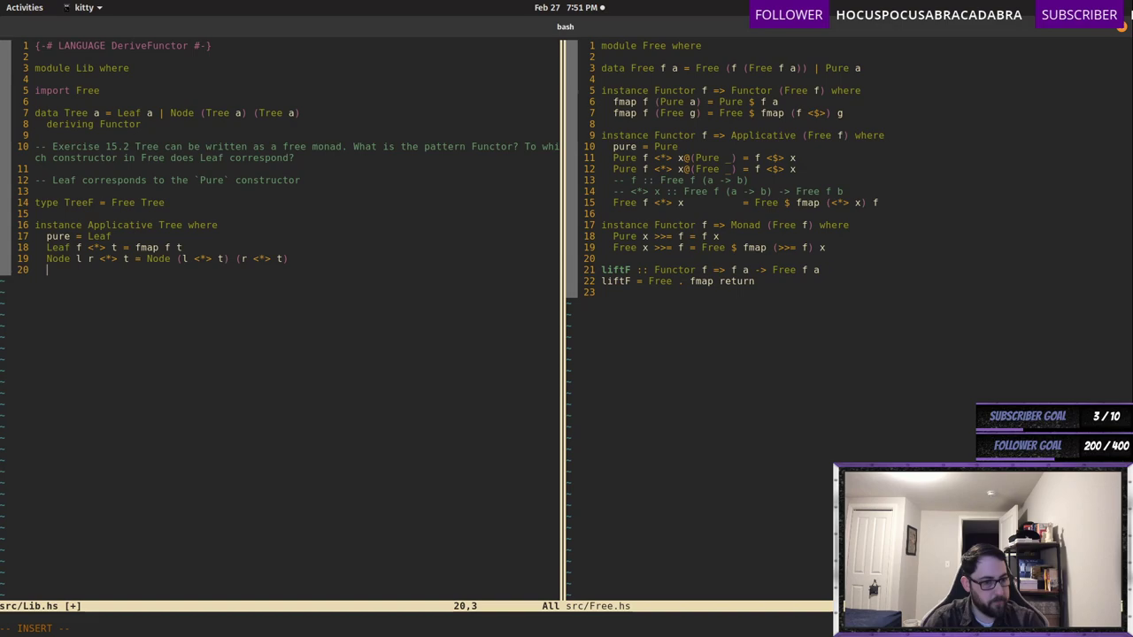
pyautogui.write('instance Monad Tree whe')
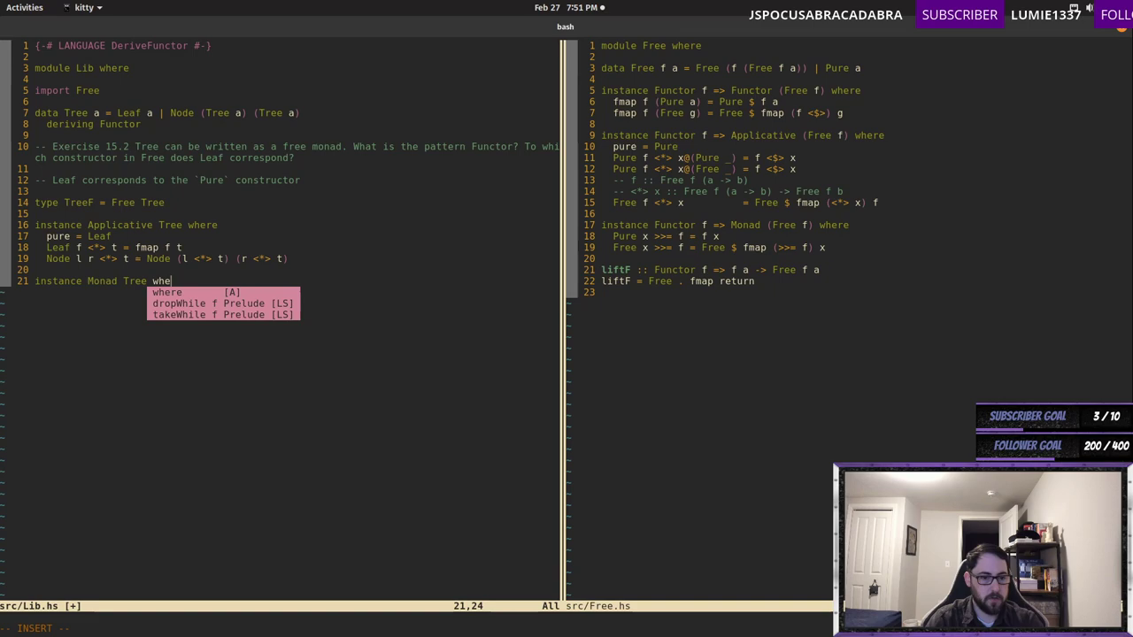
# - Type the >>= equations 'Leaf x >>= f = f x' and the Node l r case
pyautogui.write('Leaf x >>=')
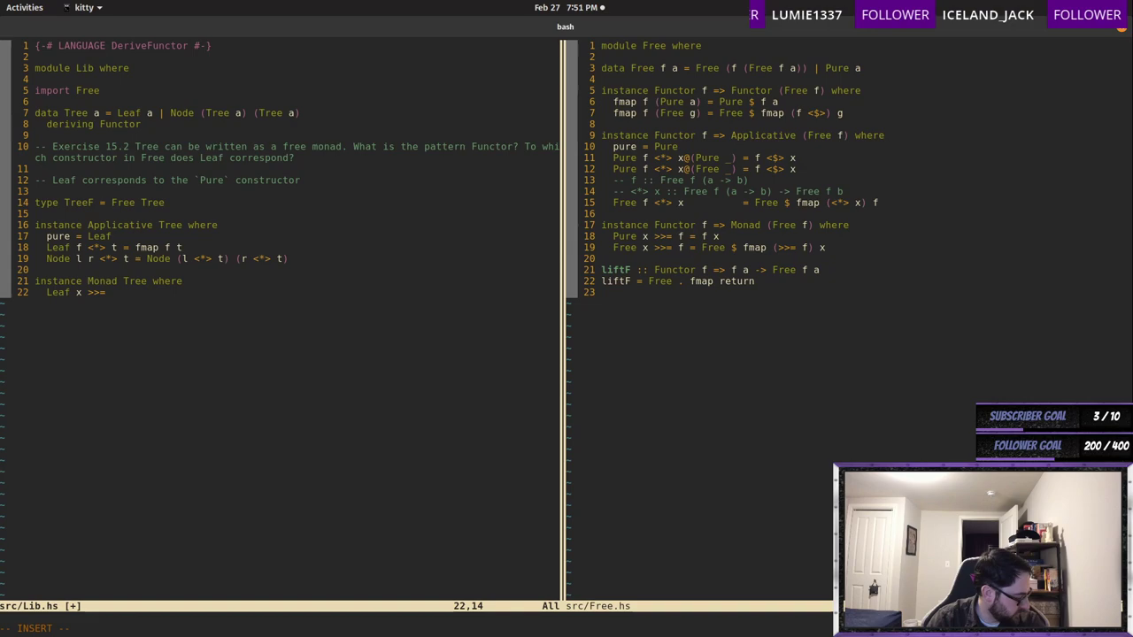
pyautogui.write('f = f x')
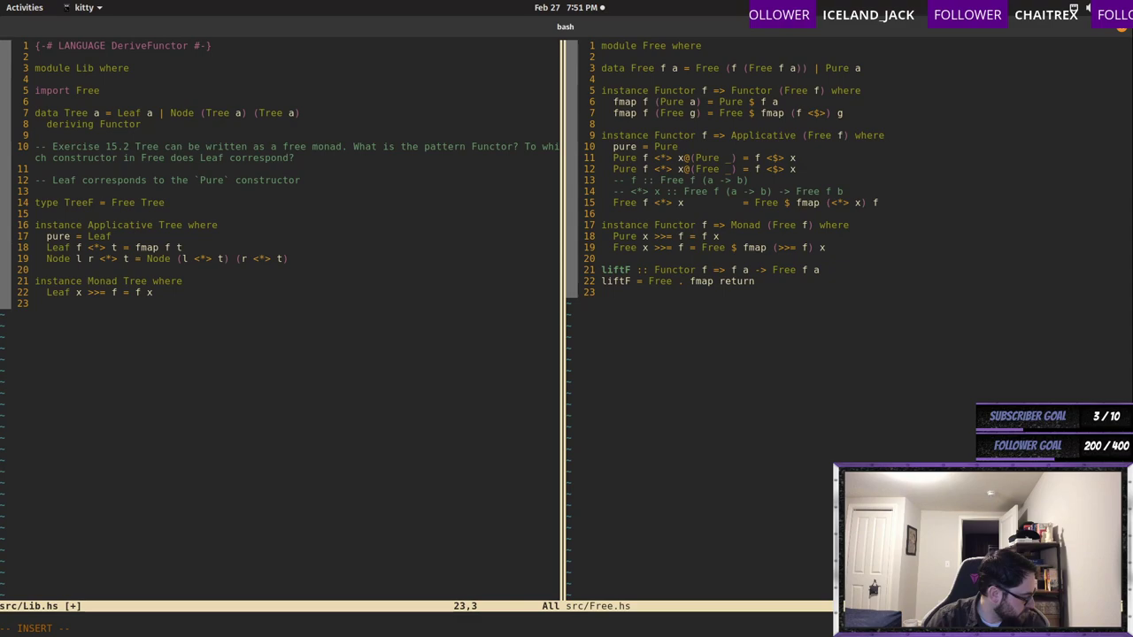
pyautogui.write('Node l r >>= f = Node (l >>= f) (r >>= f')
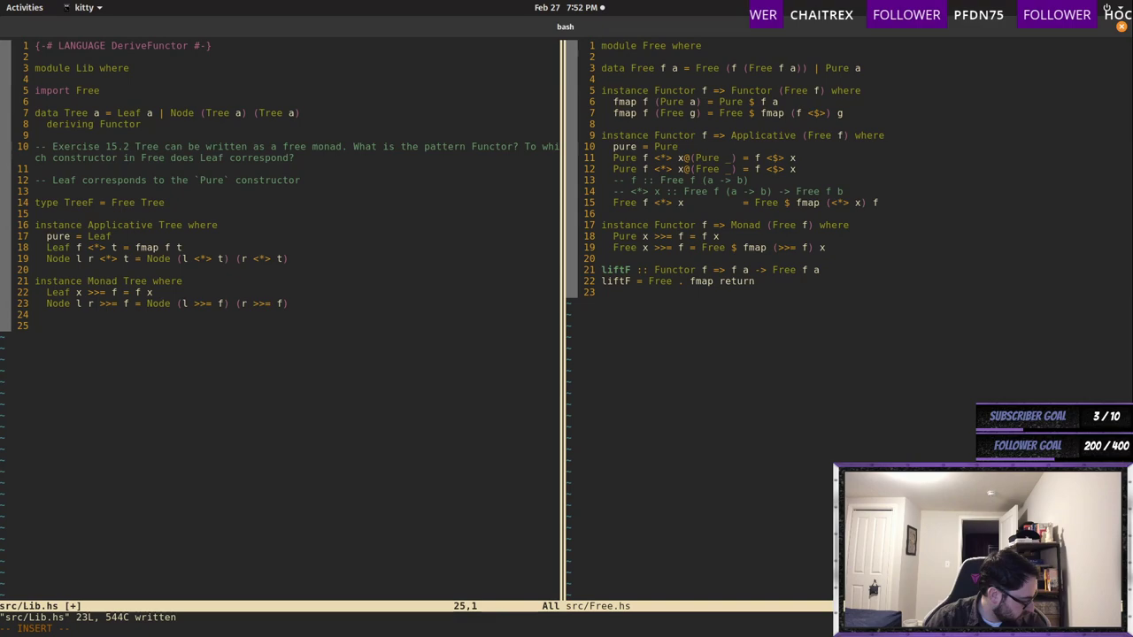
# - Write 'fullTree :: Integer -> Tree Integer' with equations for 0 and n building Node (Leaf n) (Leaf n)
pyautogui.write('fu')
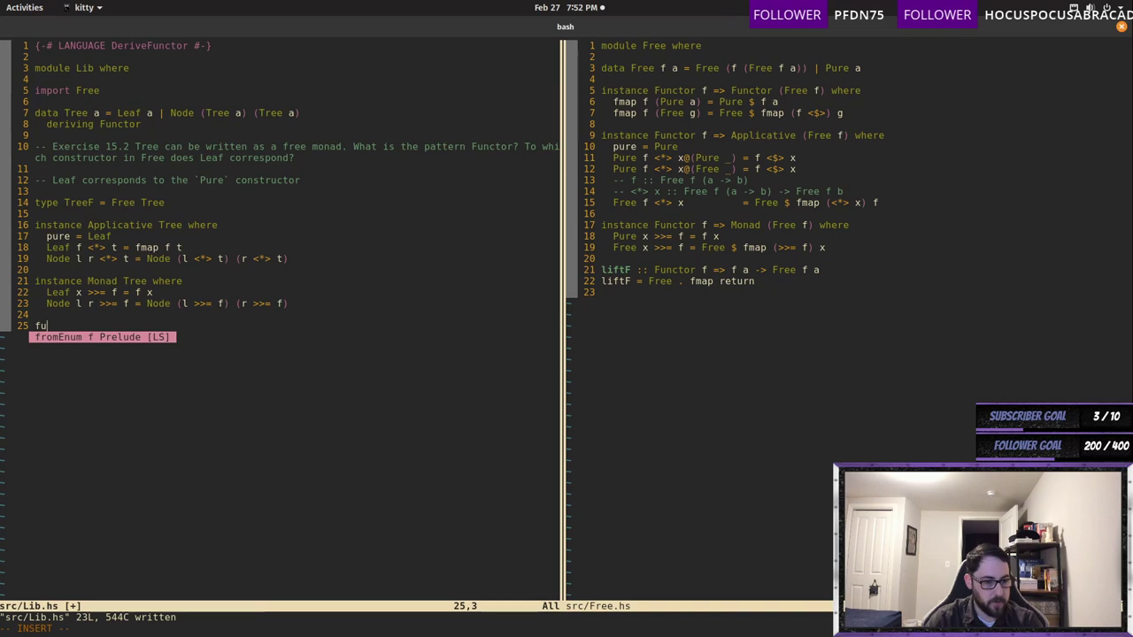
pyautogui.write('llTree :: Integer -> Tree Integer')
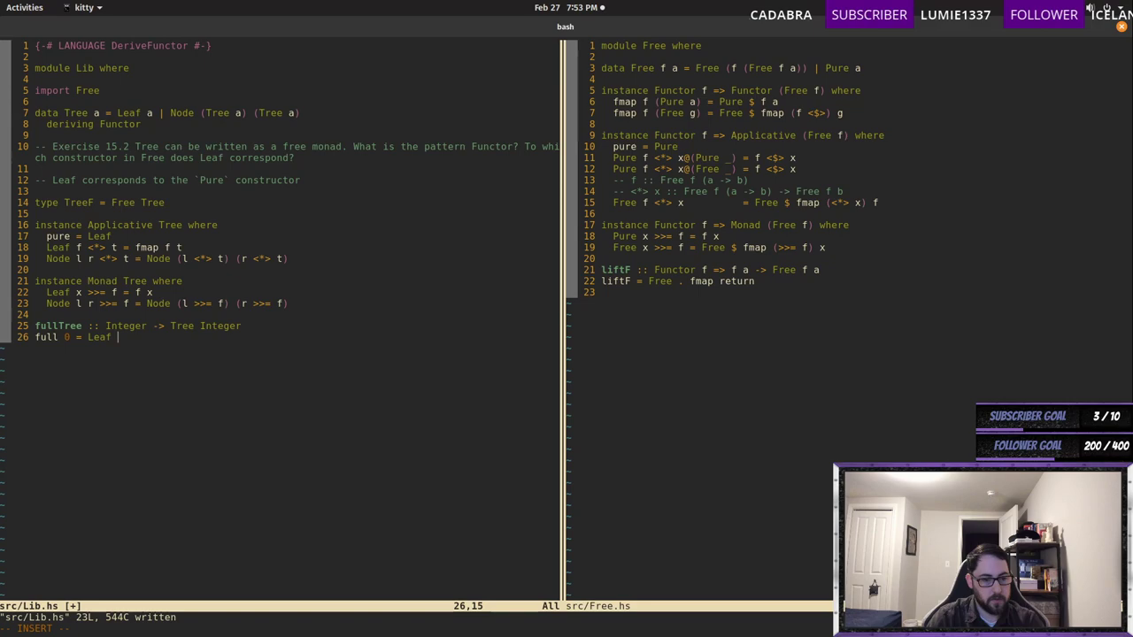
pyautogui.write('0')
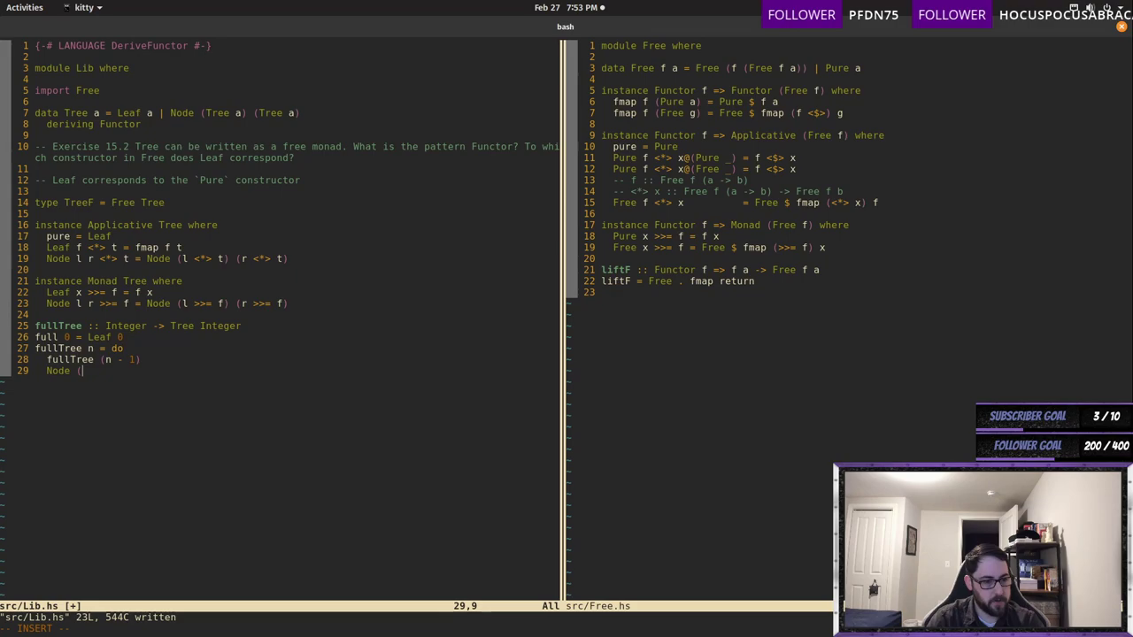
pyautogui.write('Leaf n) (')
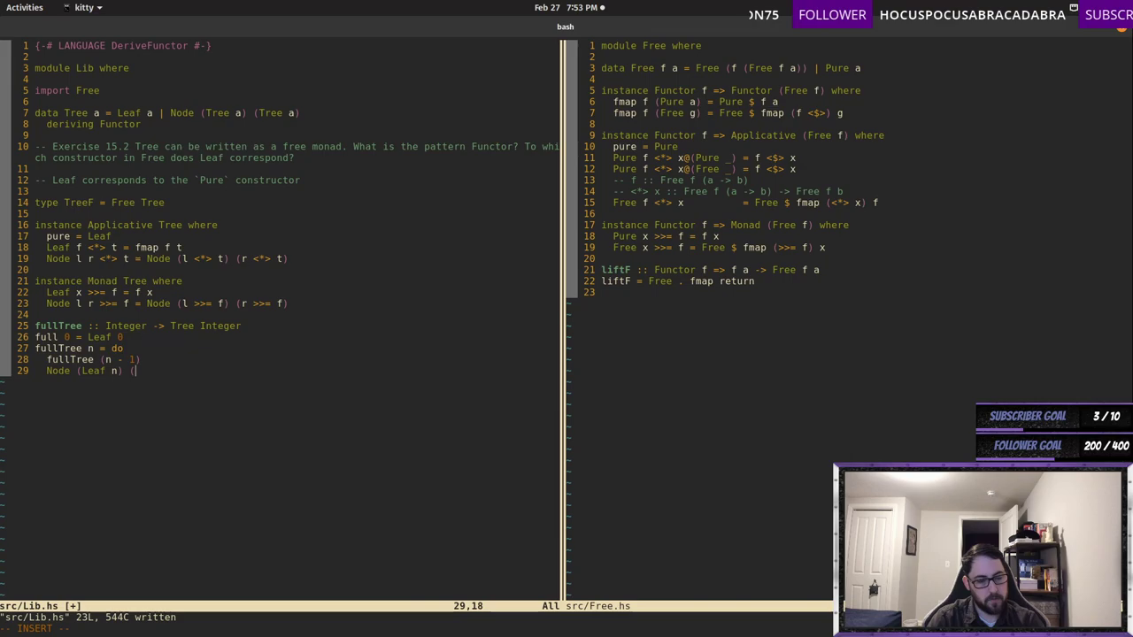
pyautogui.write('Leaf n)')
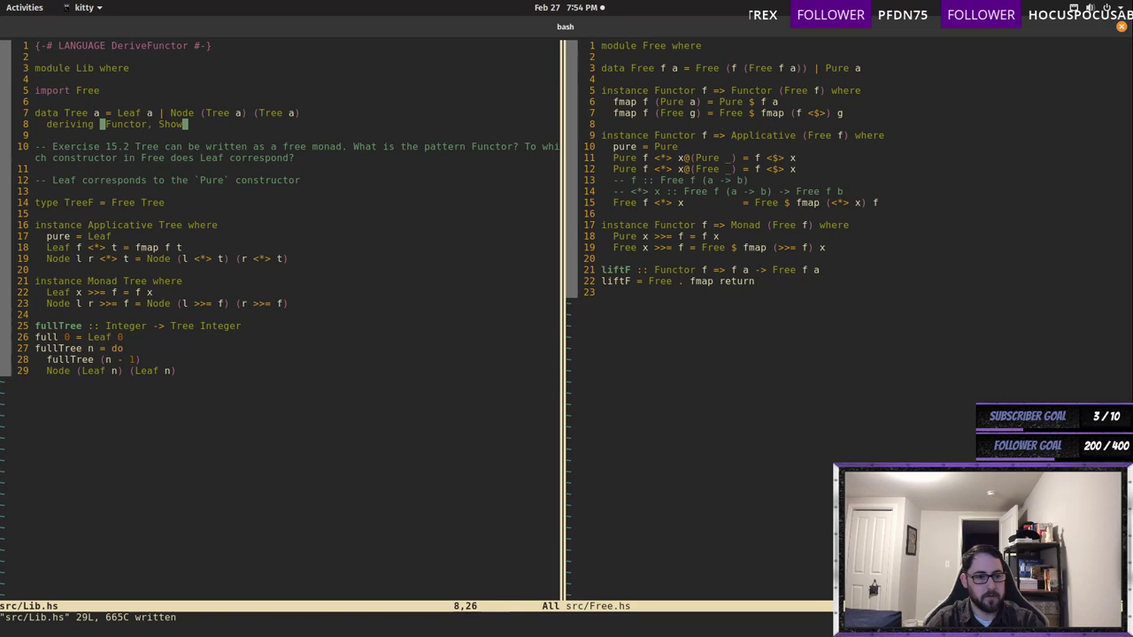
# - Write all buffers and quit Vim with :wqa
pyautogui.write(':wqa')
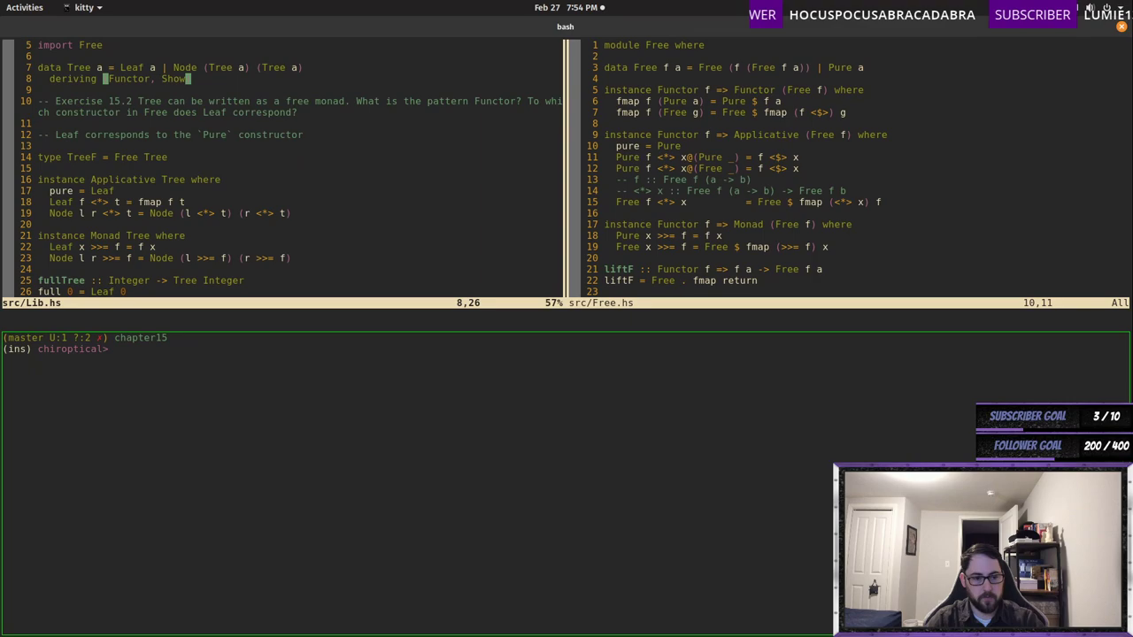
# - Run stack repl to load the four chapter15 modules, then enter fullTree 1 in GHCi
pyautogui.write('stack repl')
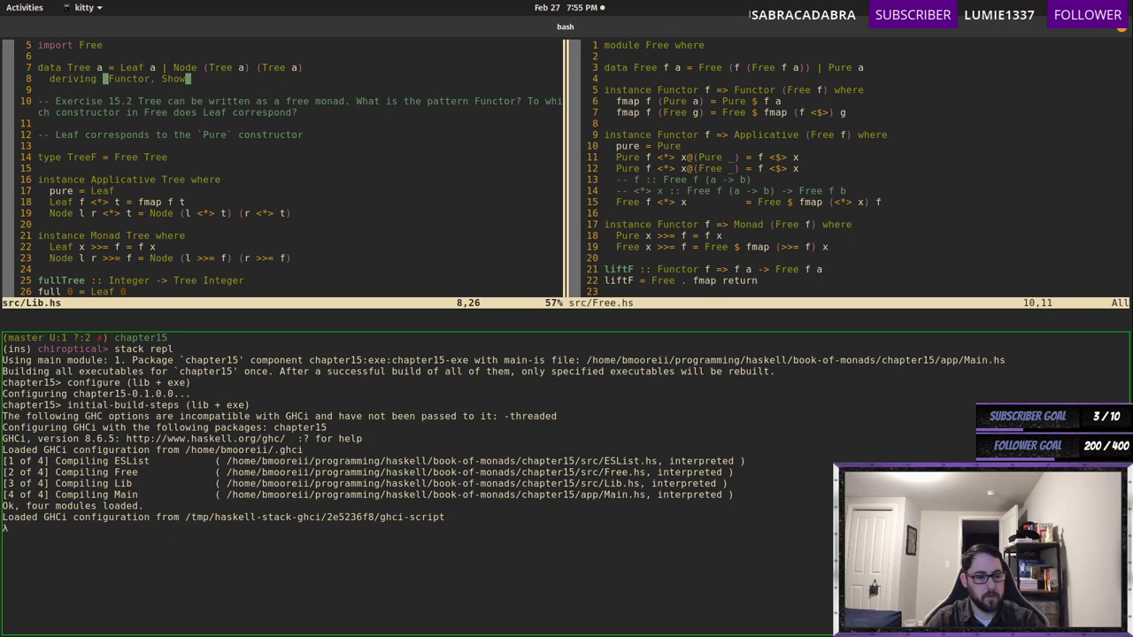
pyautogui.write('fullTree n')
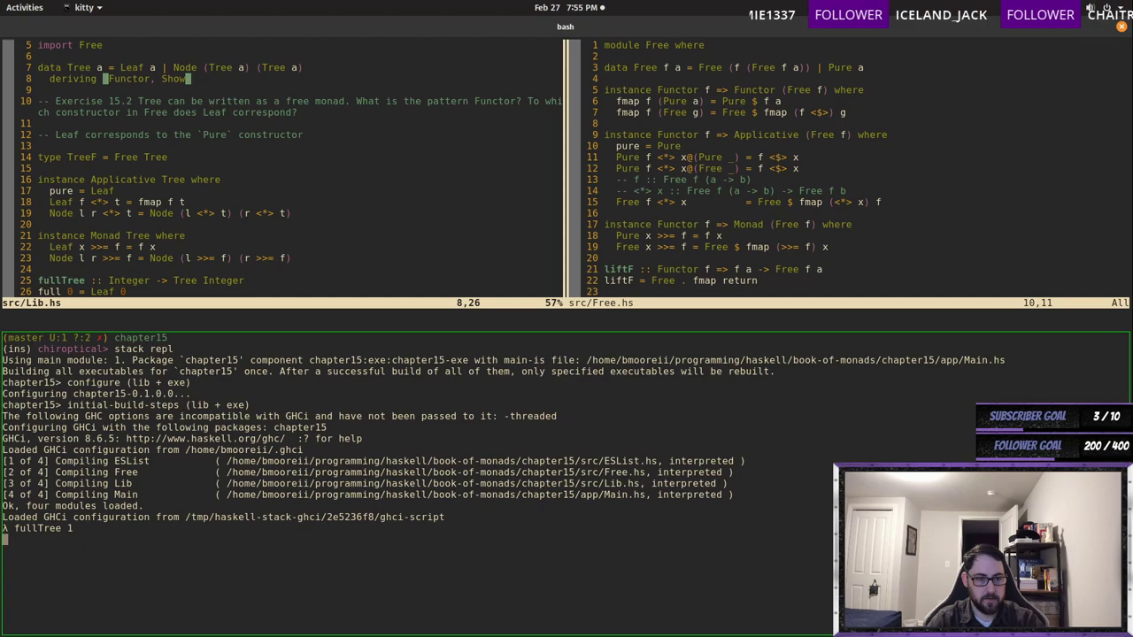
pyautogui.press('ctrl+c')
pyautogui.write('-- 15.2.1 Codensity')
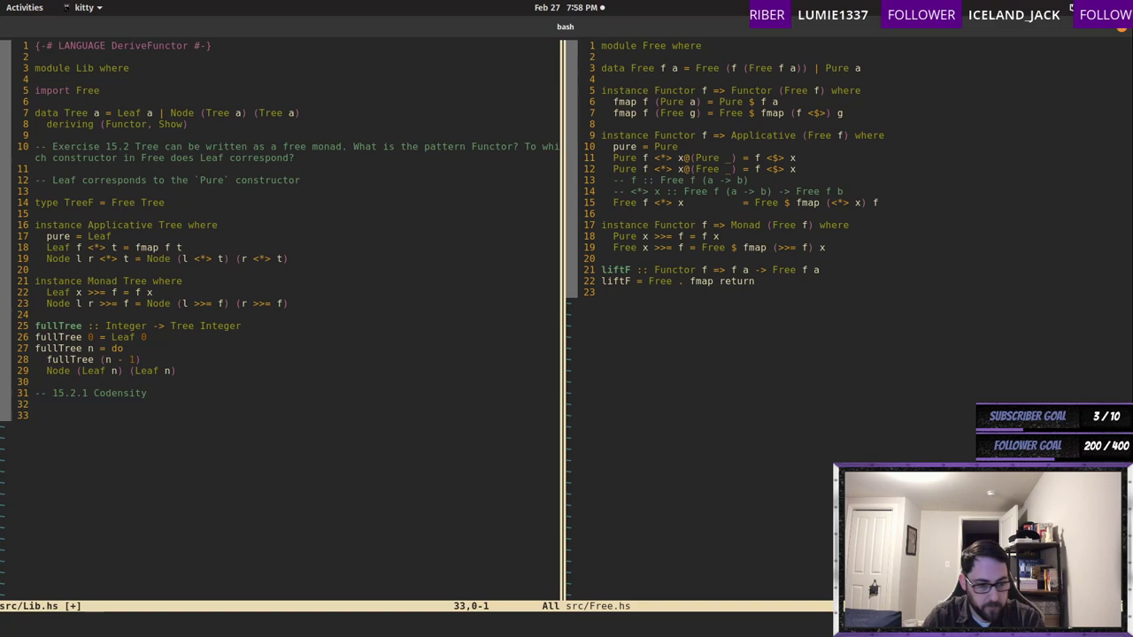
# - Declare newtype Codensity m a with field runCodensity :: forall b. (a -> m b) -> m b
pyautogui.write('data Codenis')
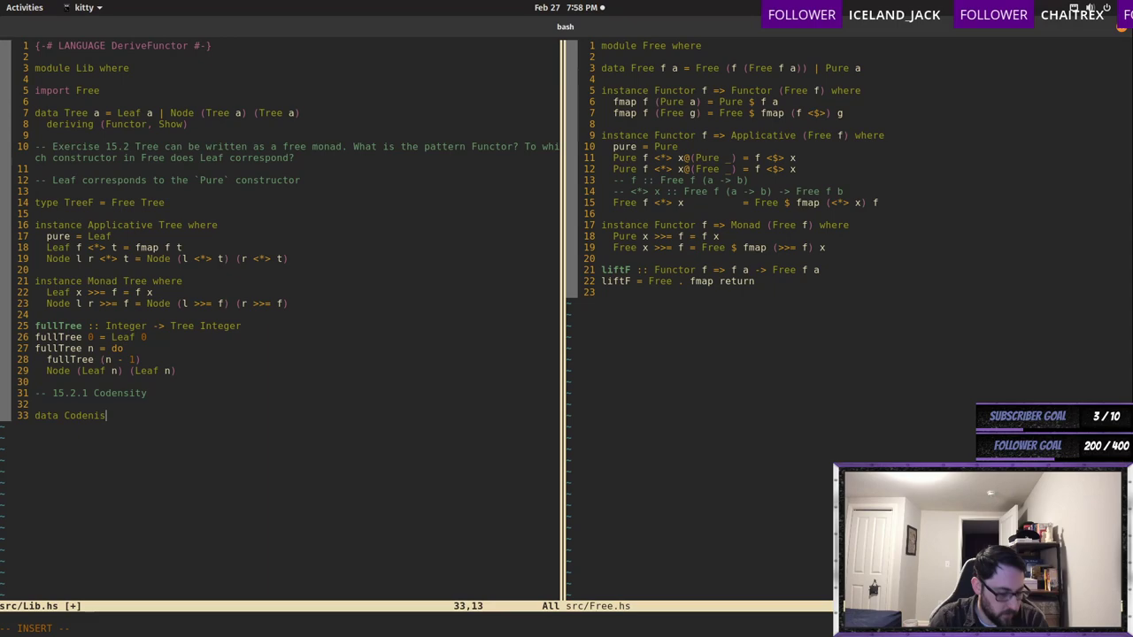
pyautogui.write('t')
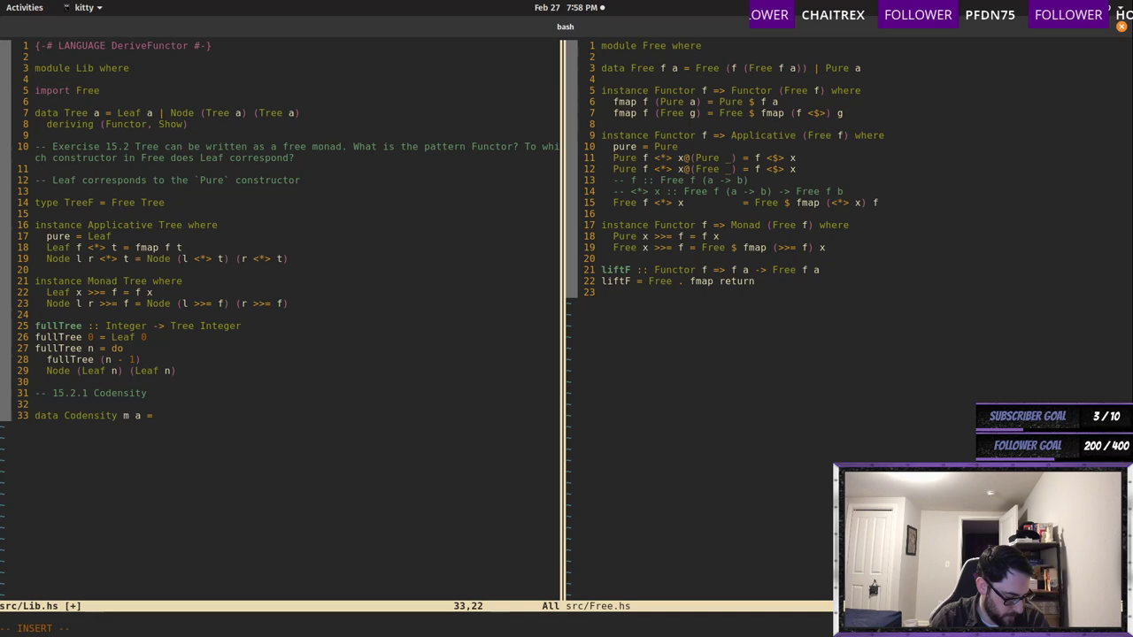
pyautogui.write('Codensity')
pyautogui.write('newtype')
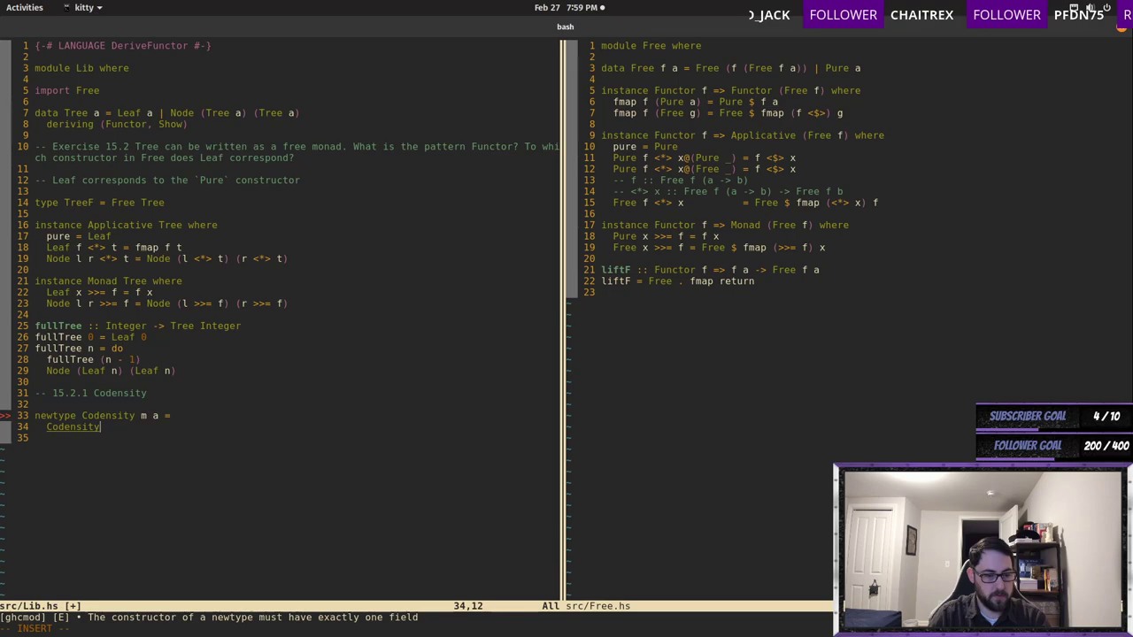
pyautogui.write('{ runCodensity ::')
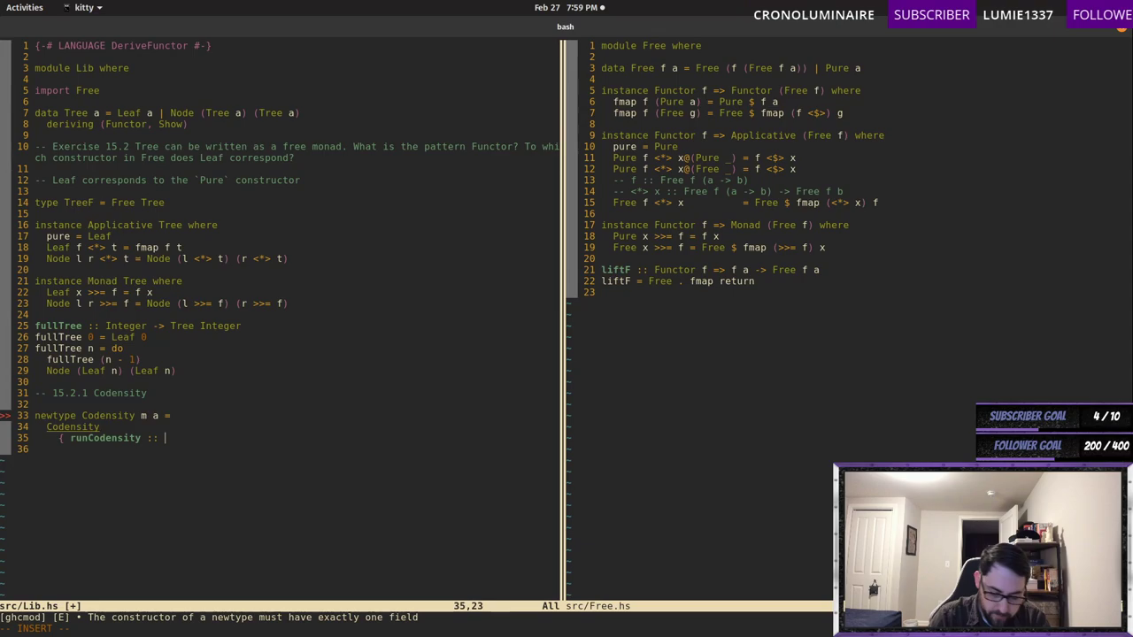
pyautogui.write('forall b. (a -> m b) -> m')
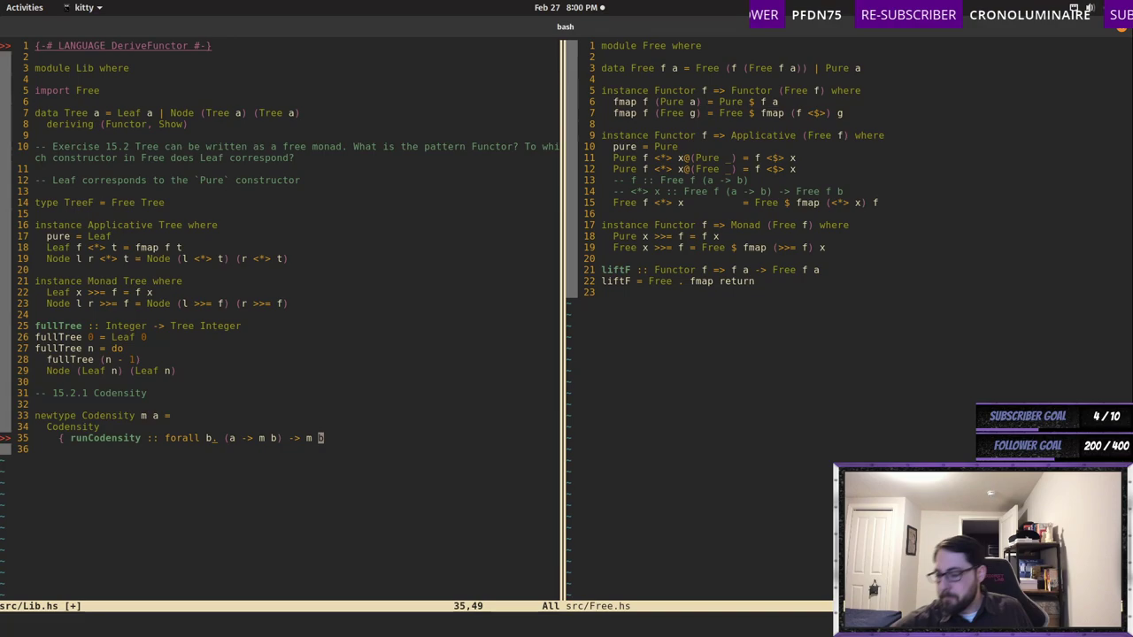
# - Write the Codensity Functor instance: fmap f (Codensity m) = Codensity $ \k -> m (k . f)
pyautogui.write('b')
pyautogui.write('instance Functor')
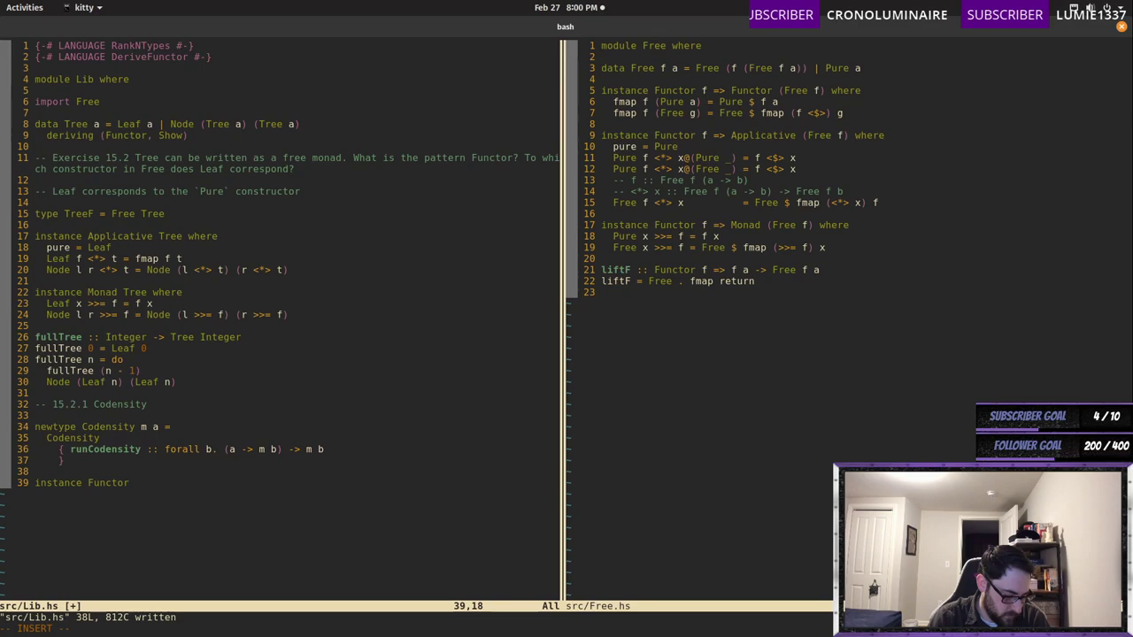
pyautogui.write('(Codensity k) where')
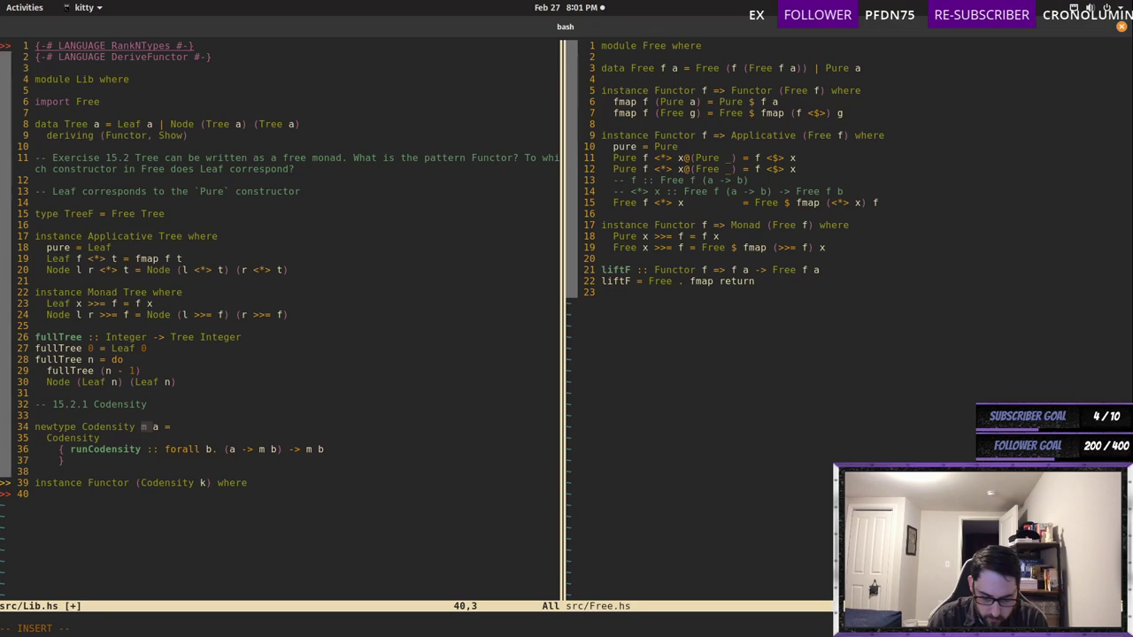
pyautogui.write('fmap f (Codensity m) = Codensity $ \\k')
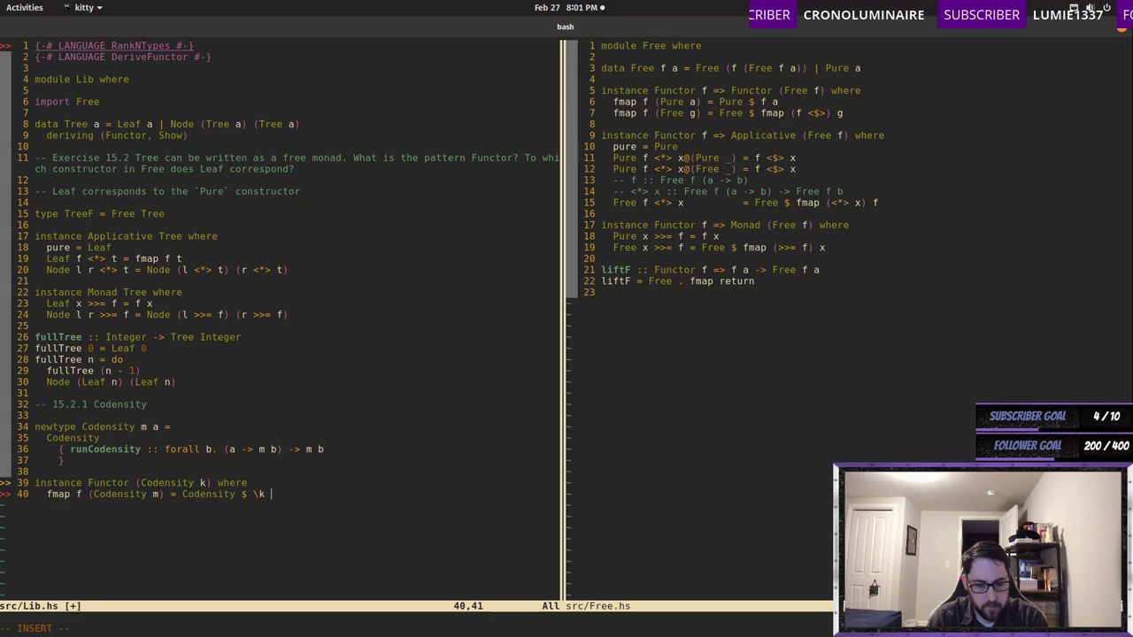
pyautogui.write('-> m (k . f')
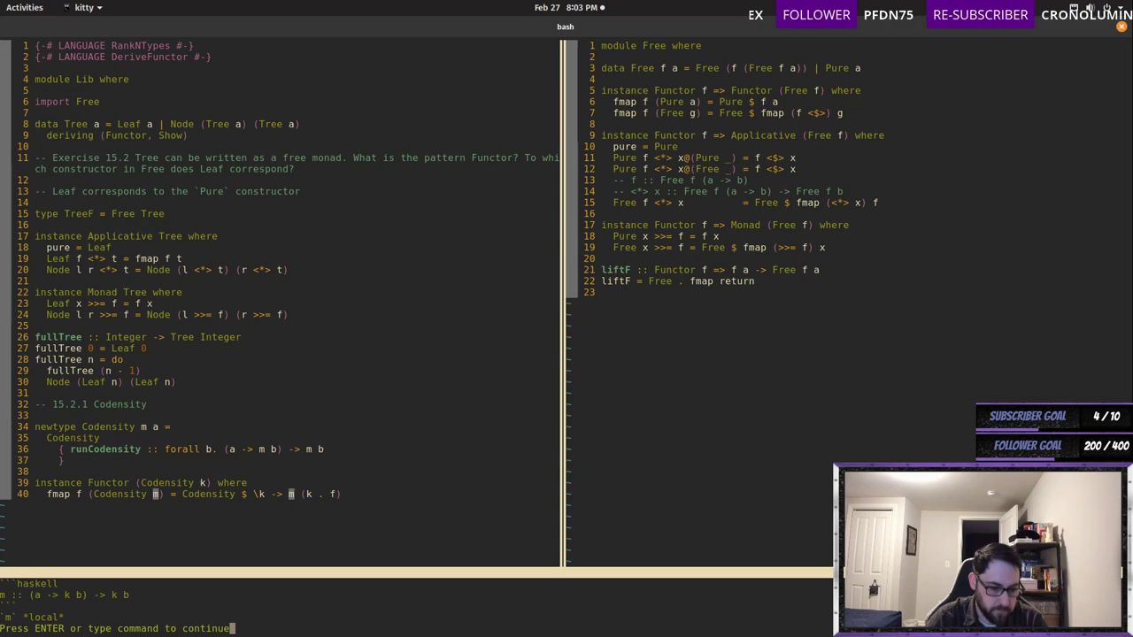
# - Begin a new instance declaration on line 42 and close the Free.hs split
pyautogui.write('instance')
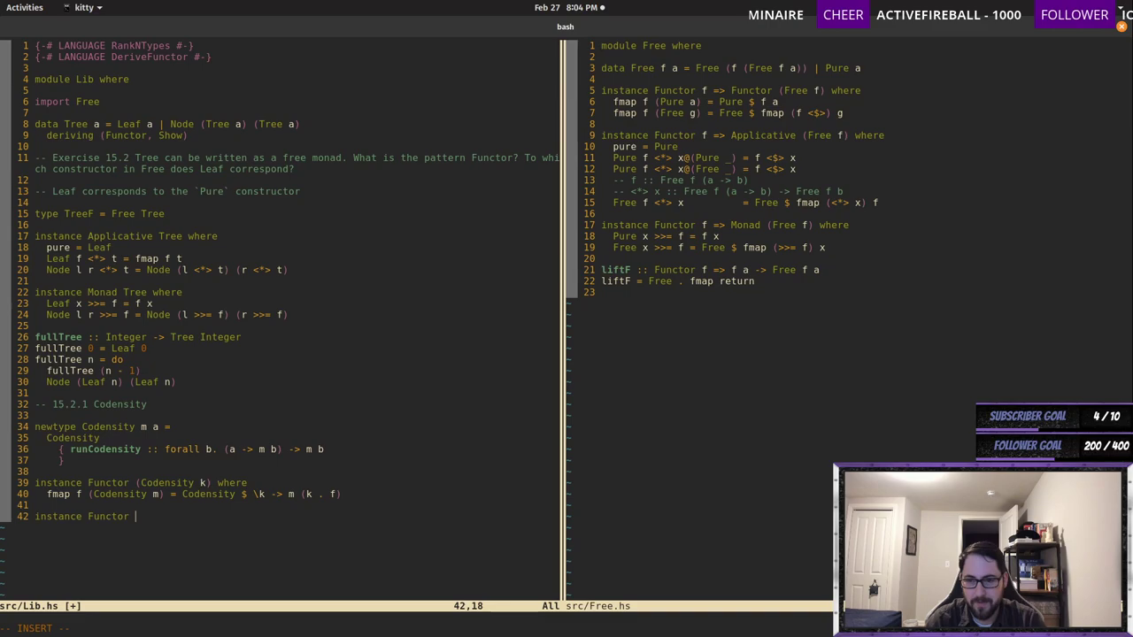
pyautogui.write('Functor')
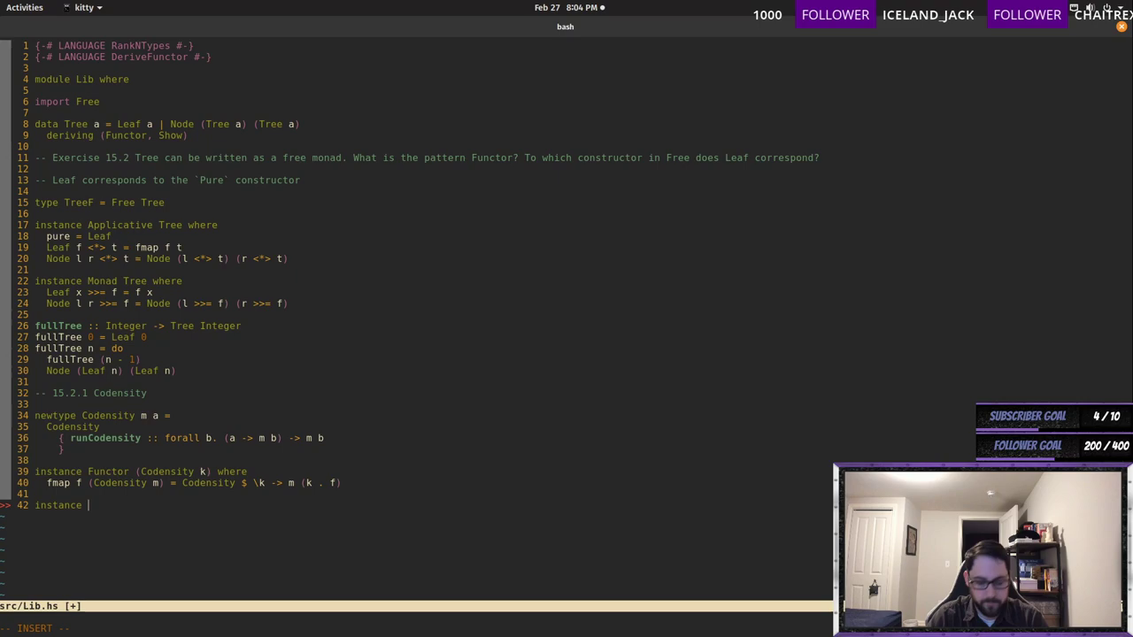
# - Write instance Applicative (Codensity k) with pure and <*> (ending bfr . ab), then save Lib.hs
pyautogui.write('App')
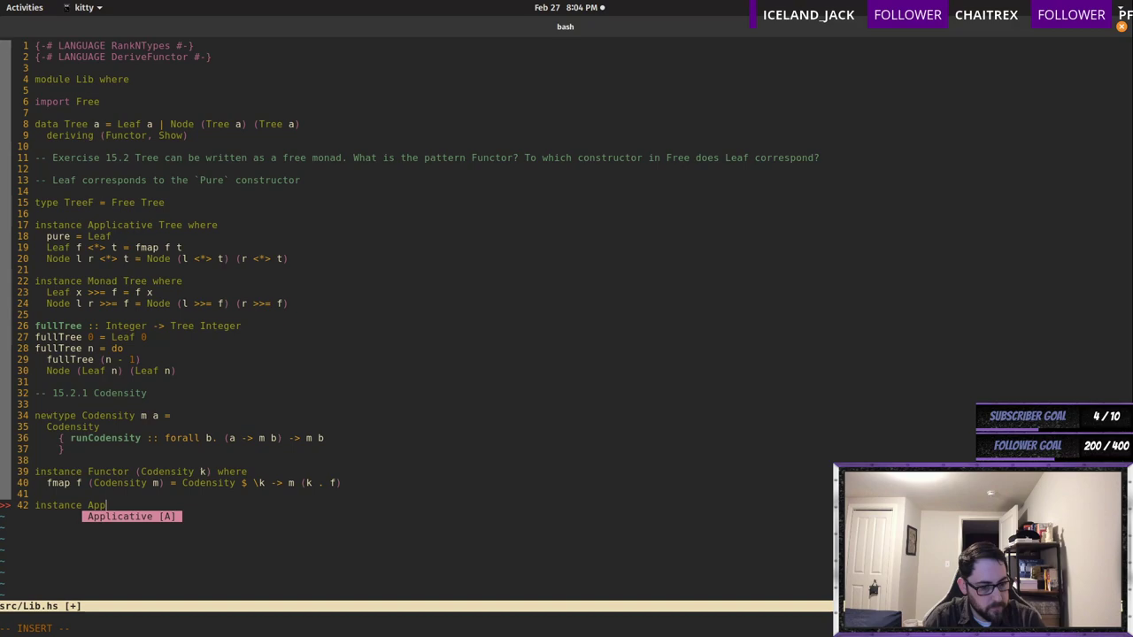
pyautogui.write('licative (Codensity k) w')
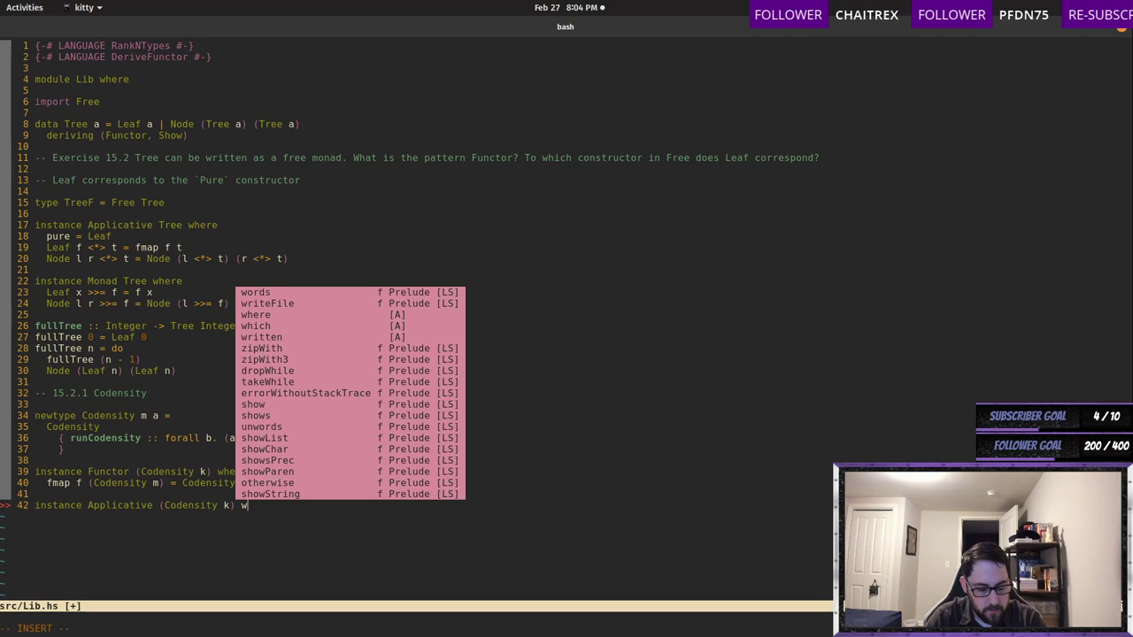
pyautogui.write('here')
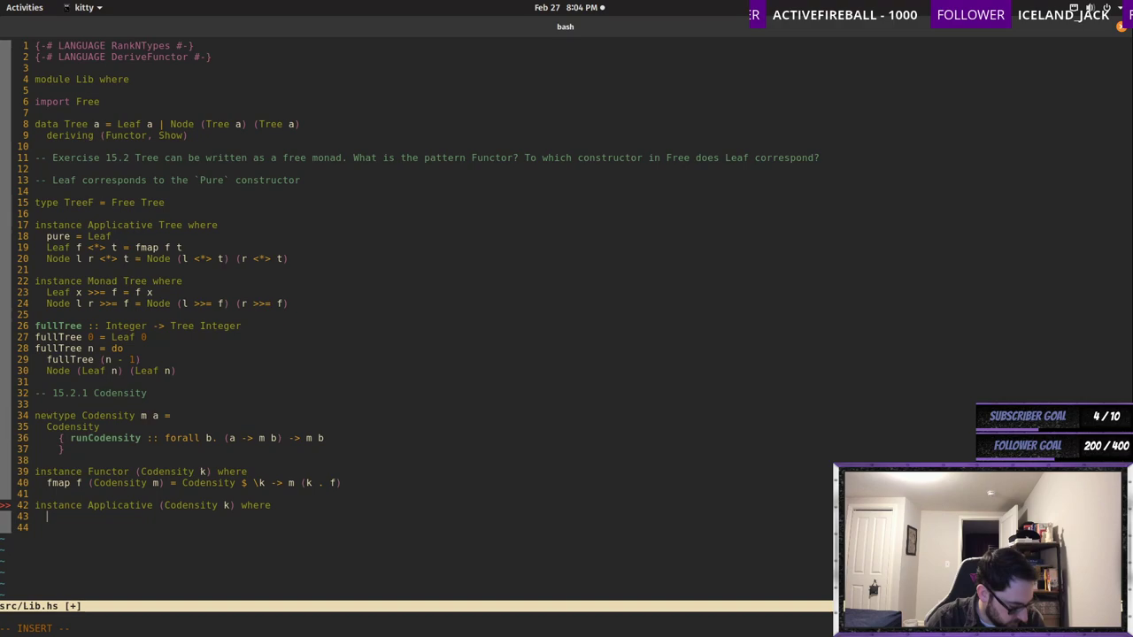
pyautogui.write('pure x = Codensity $ \\k ->')
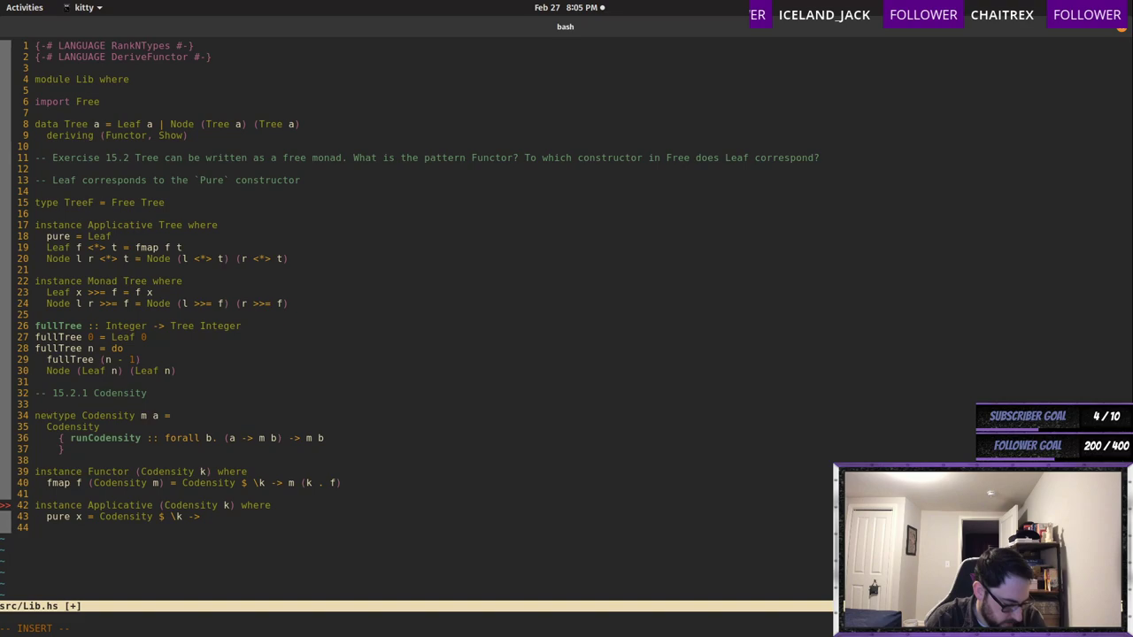
pyautogui.write('k x')
pyautogui.write('Codensity f <*> Codensity x = Codensity $ \\bfr -> (f')
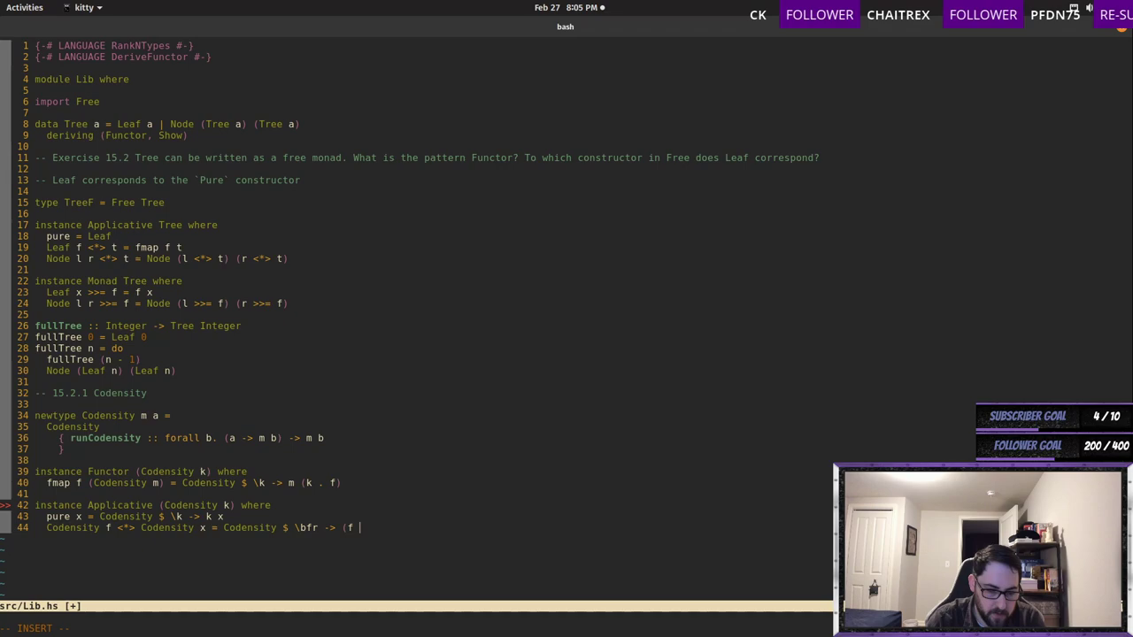
pyautogui.write('\\ab -> x (\\')
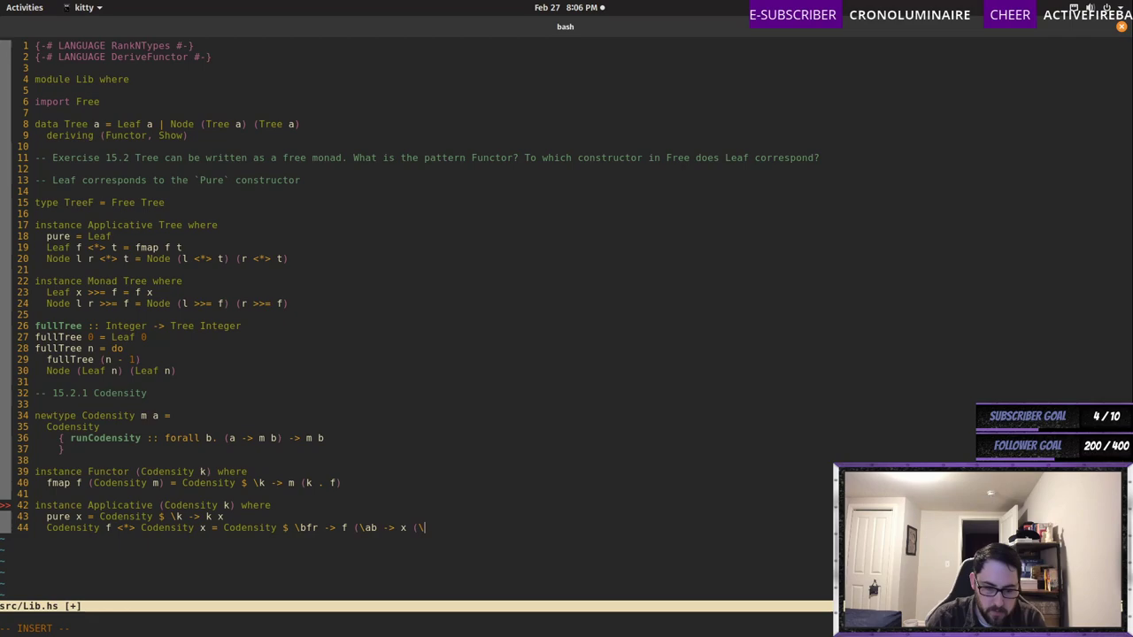
pyautogui.write('y -> bfr')
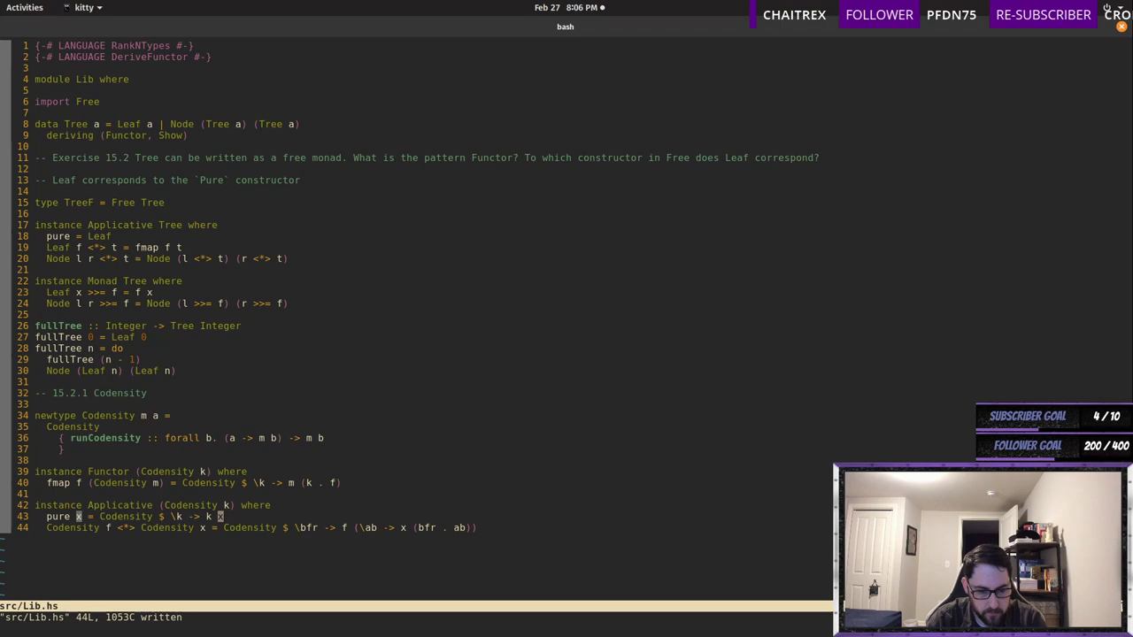
# - Write instance Monad (Codensity k) with x >>= f continuing via runCodensity (f y) k
pyautogui.write('isntance')
pyautogui.write('Codensity')
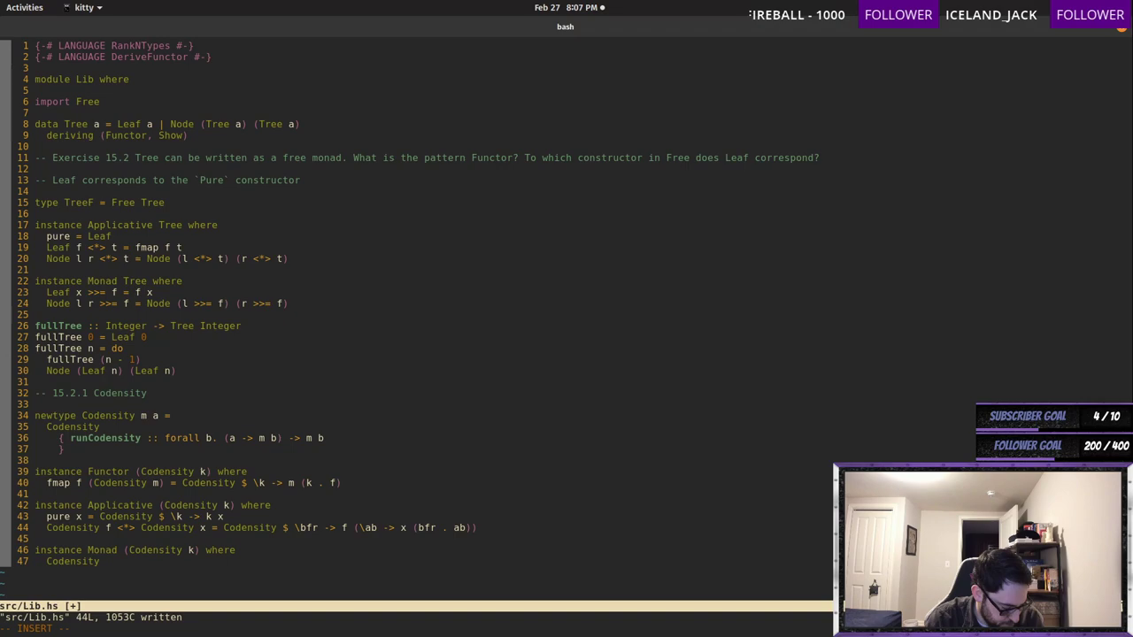
pyautogui.write('x >>= f = Codensity $')
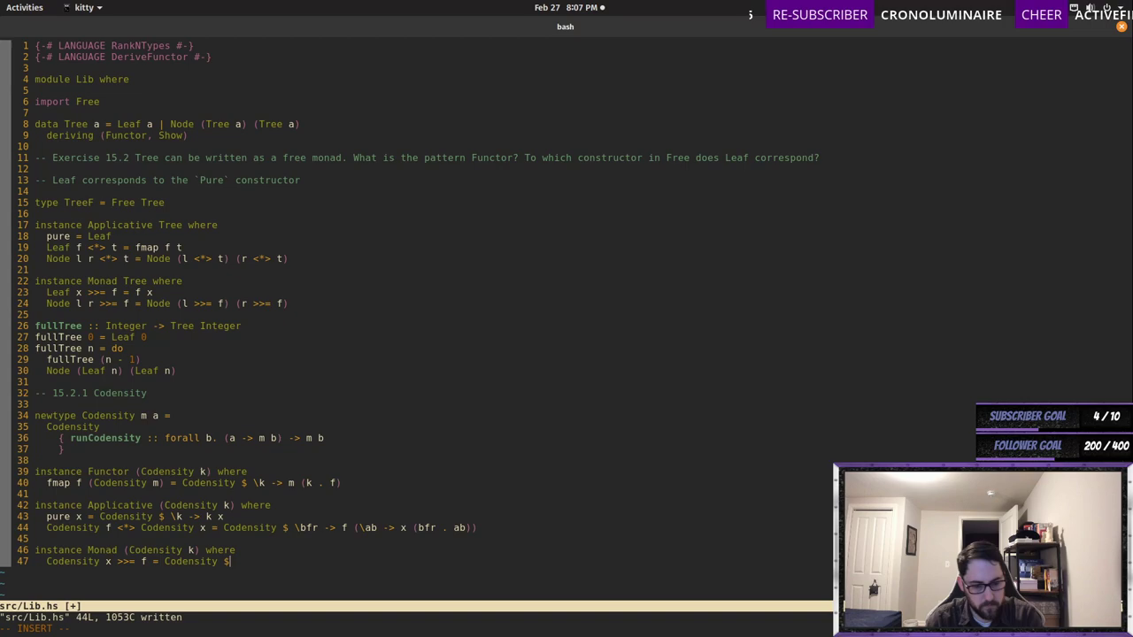
pyautogui.write('\\k -> x')
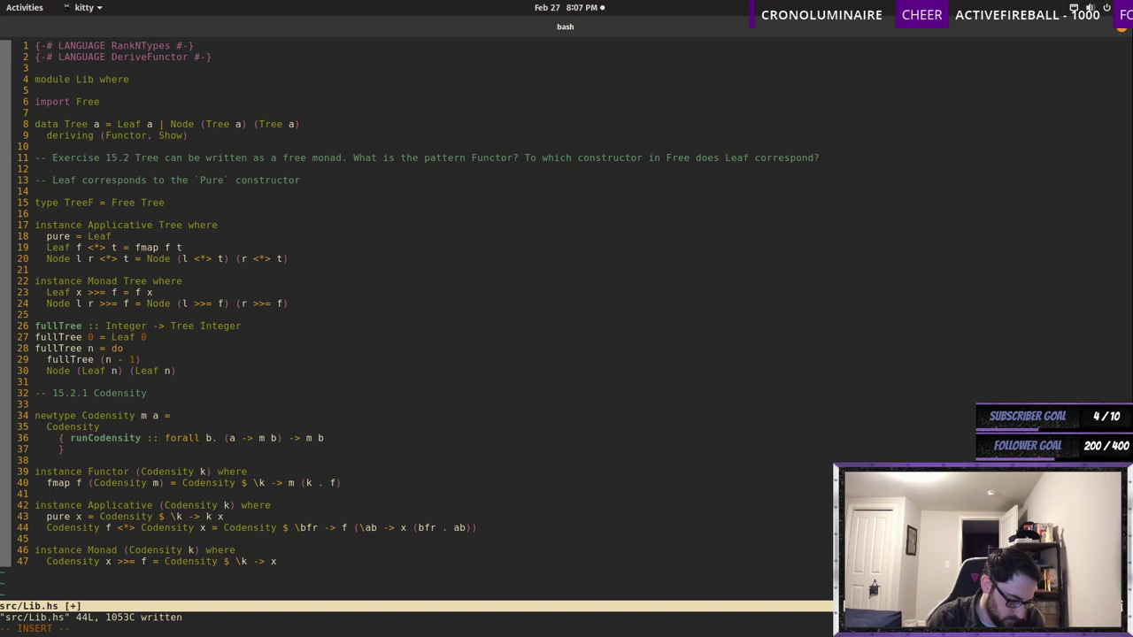
pyautogui.write('(\\y -> runCodensity (f y) k')
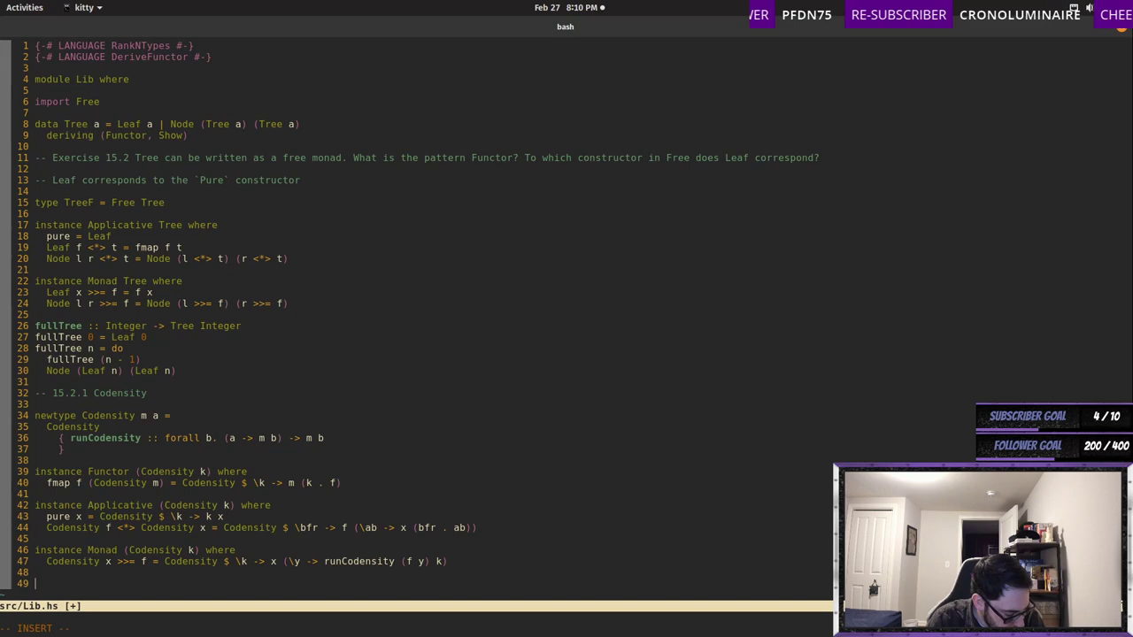
# - Add lower :: Monad m => Codensity m a -> m a, defined as lower (Codensity k) = k pure
pyautogui.write('lower :: Monad m => Codensity m a -> m a')
pyautogui.write('lower (Codensity k) =')
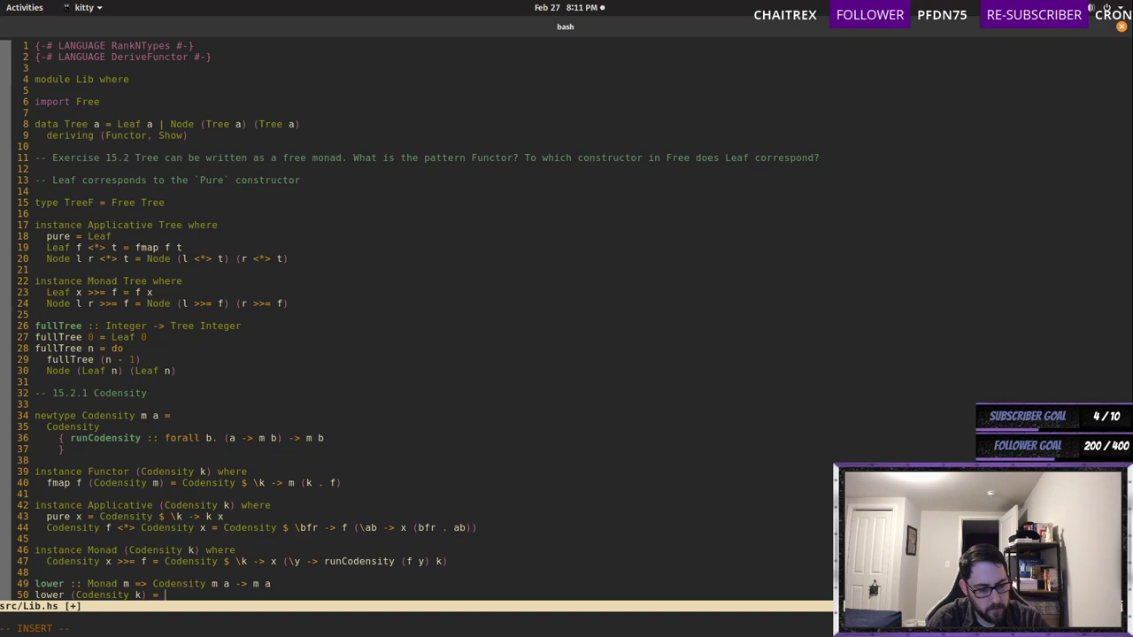
pyautogui.write('k pure')
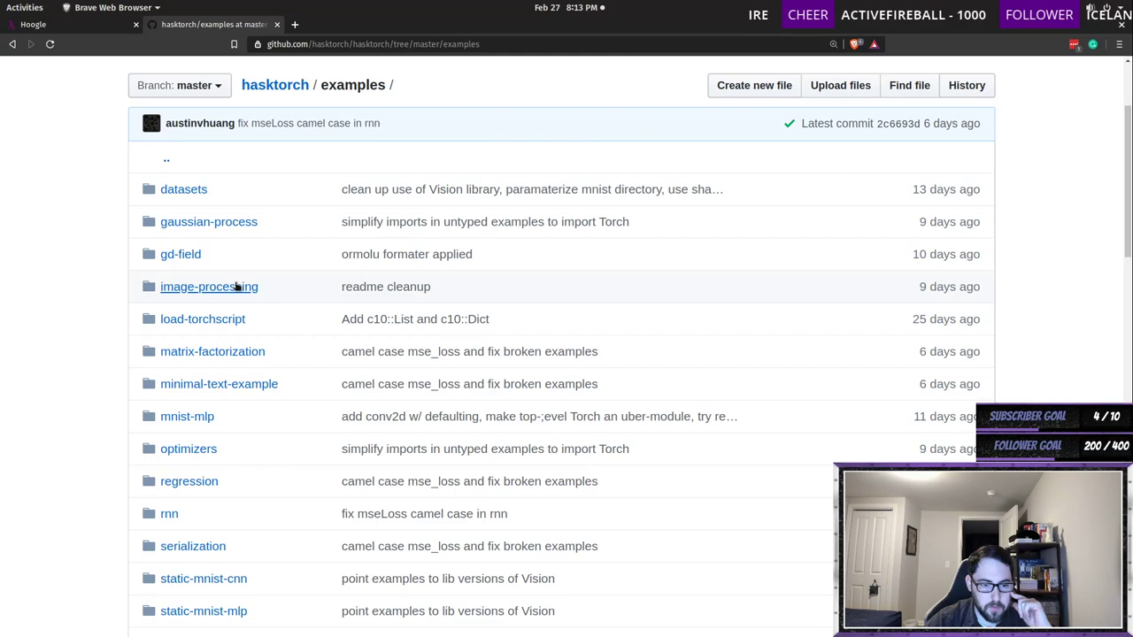
# - Open an entry in the hasktorch/examples directory listing on GitHub
pyautogui.click(209, 286)
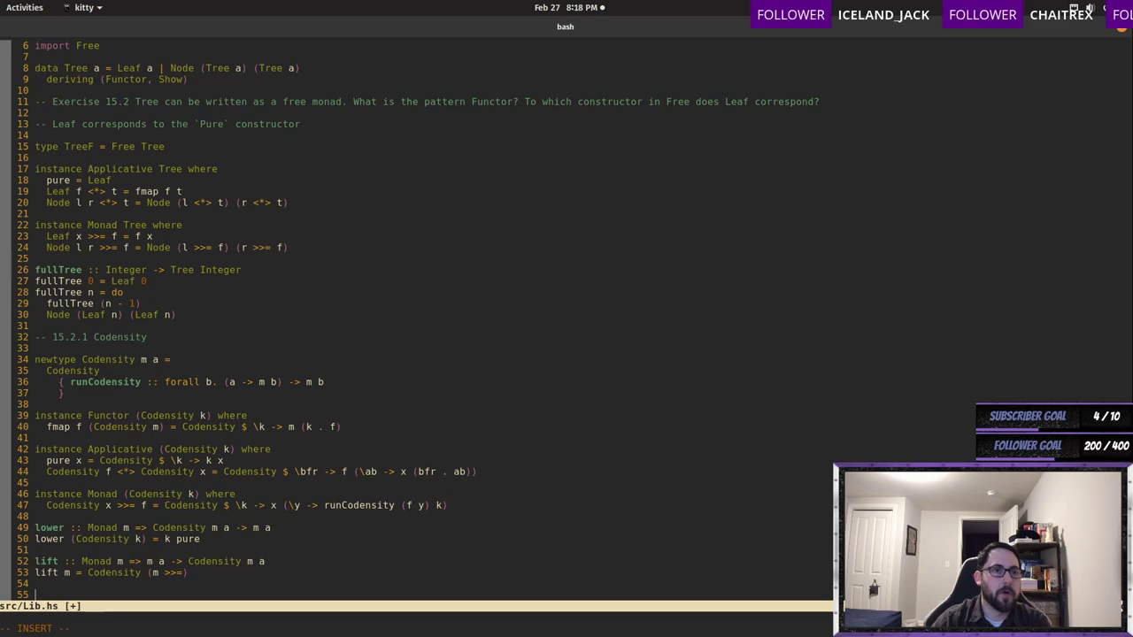
# - Type class MonadFree f m | m -> f where, with method wrap :: f (m a) -> m a
pyautogui.write('class MonadFree f m | m -> f where')
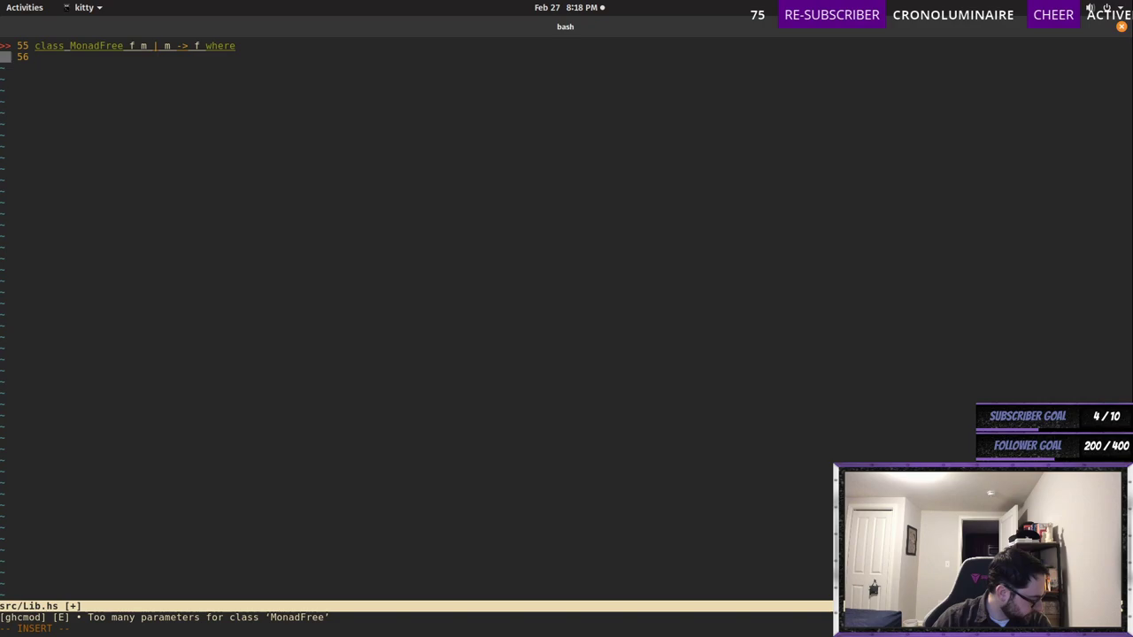
pyautogui.write('wrap :: f (m a)')
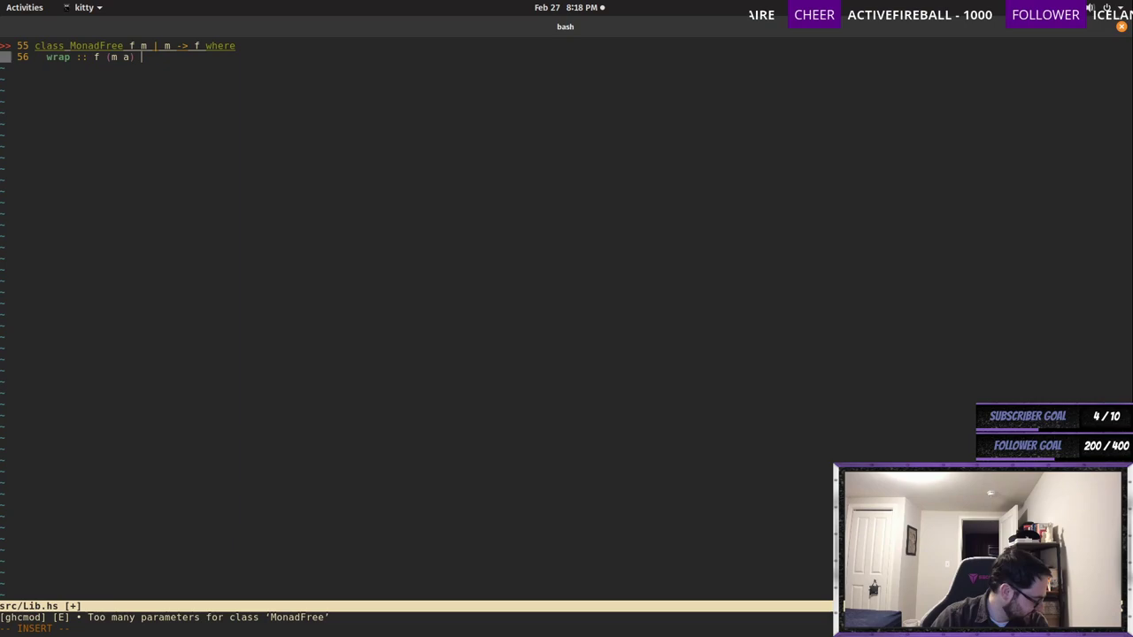
pyautogui.write('-> m a')
pyautogui.write('wrap t = Codensity $ \\h -> wrap')
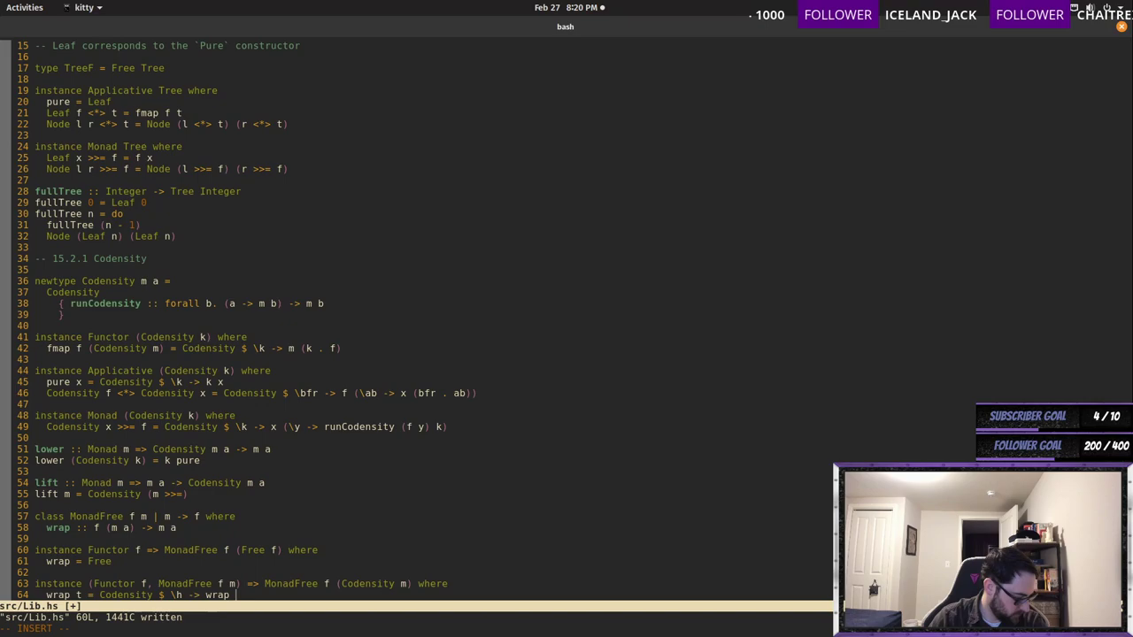
# - Define wrap t = Codensity $ \h -> wrap (fmap (`runCodensity` h) t) for Codensity
pyautogui.write('fmap (')
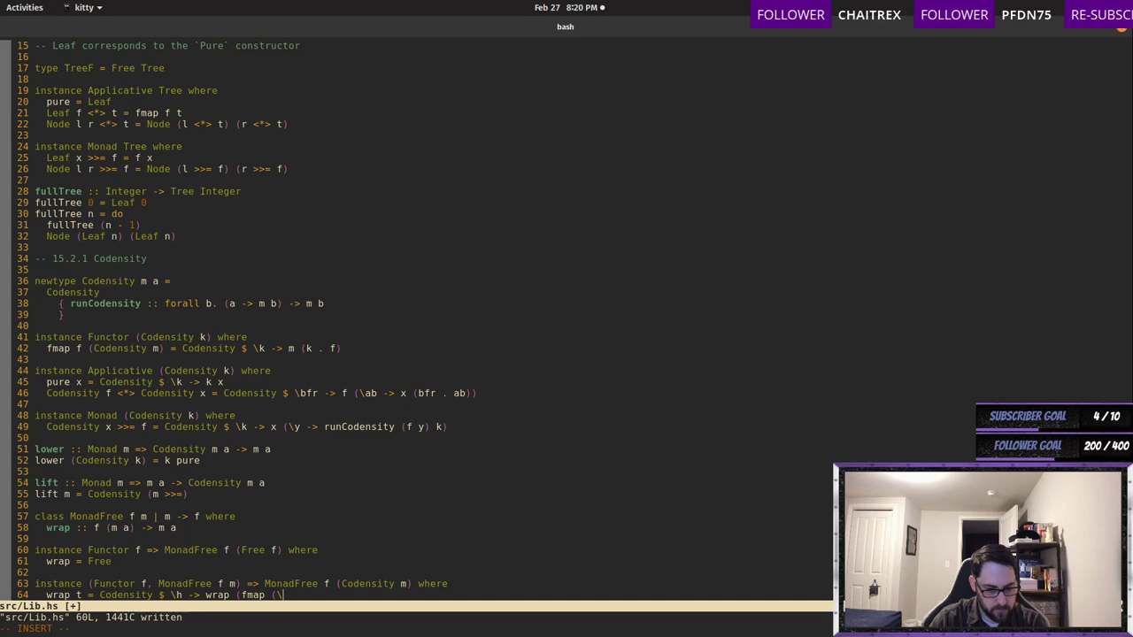
pyautogui.write('\\p -> runCodensity')
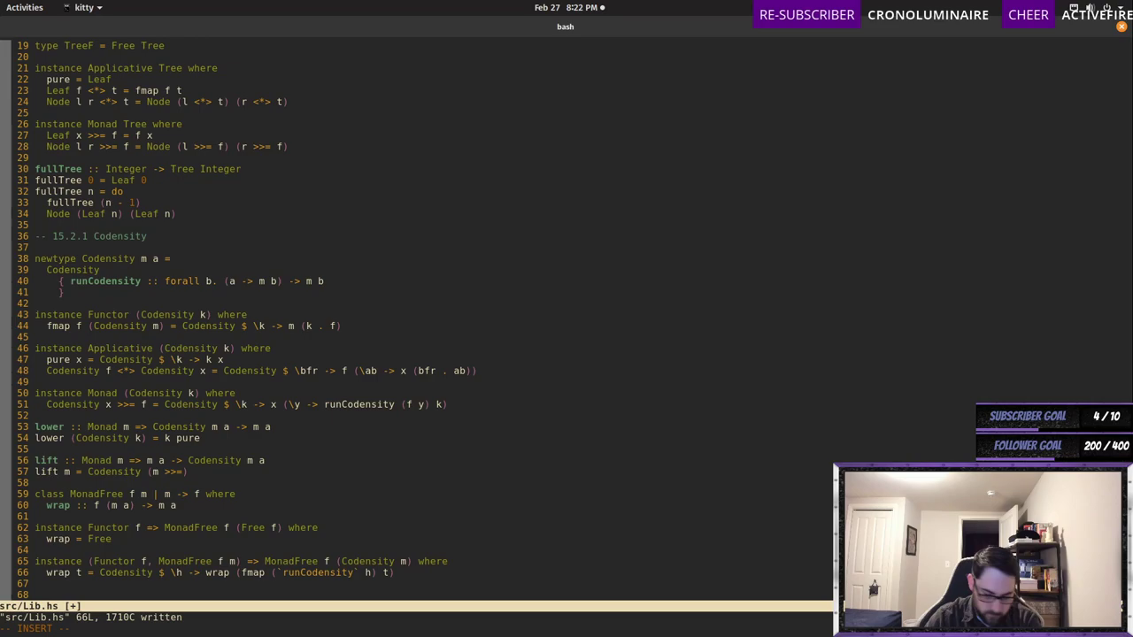
# - Write improve :: Functor f => (forall m. MonadFree f m => m a) -> Free f a, defined as lower m
pyautogui.write('improve :: Functor f')
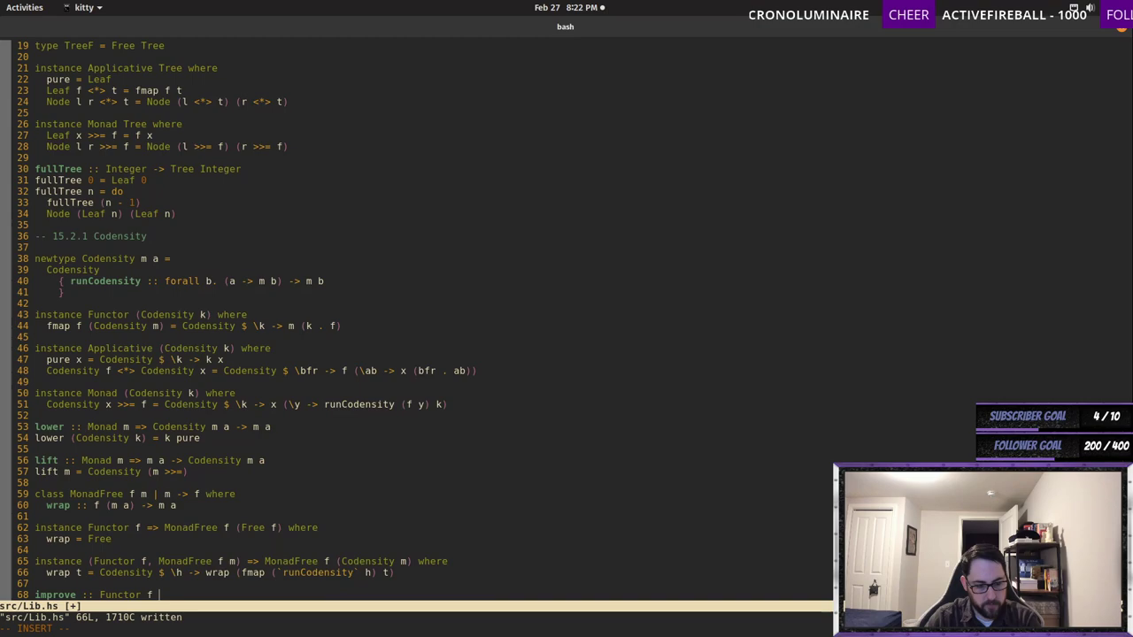
pyautogui.write('(forall m.')
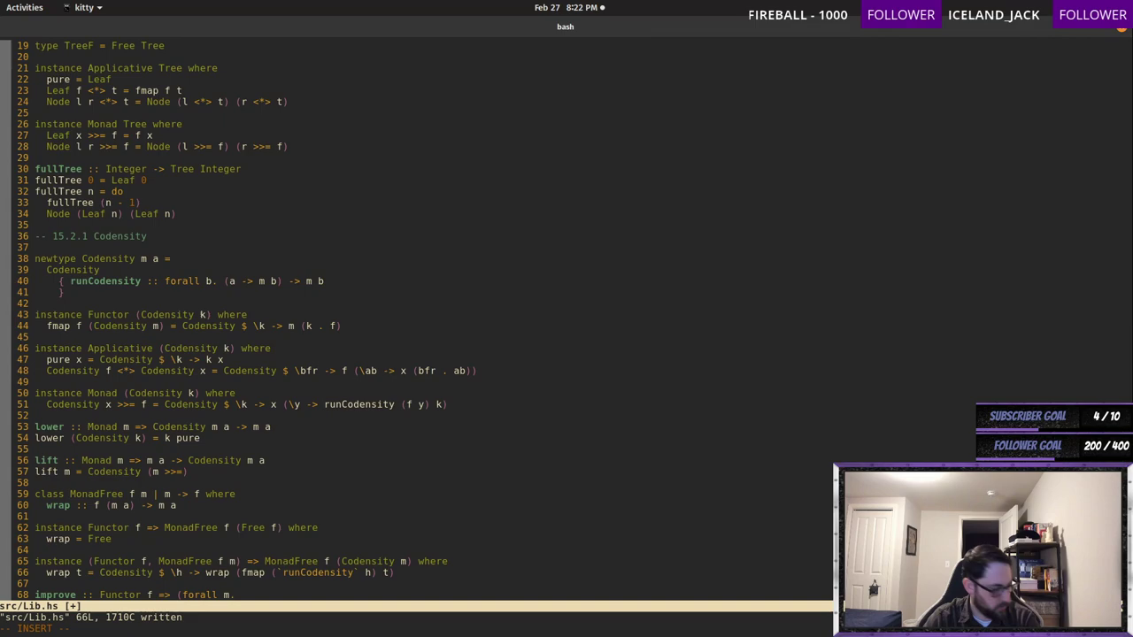
pyautogui.write('MonadFree f m => m a) -> Free f a')
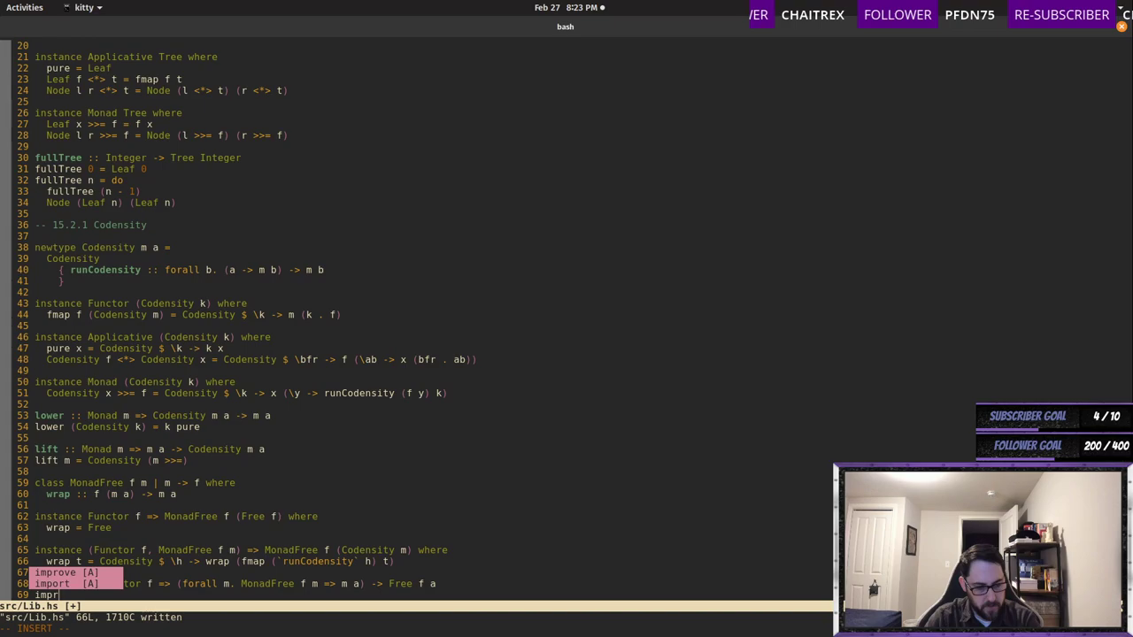
pyautogui.write('improve m = lower m')
pyautogui.write('liftF :: (Functor')
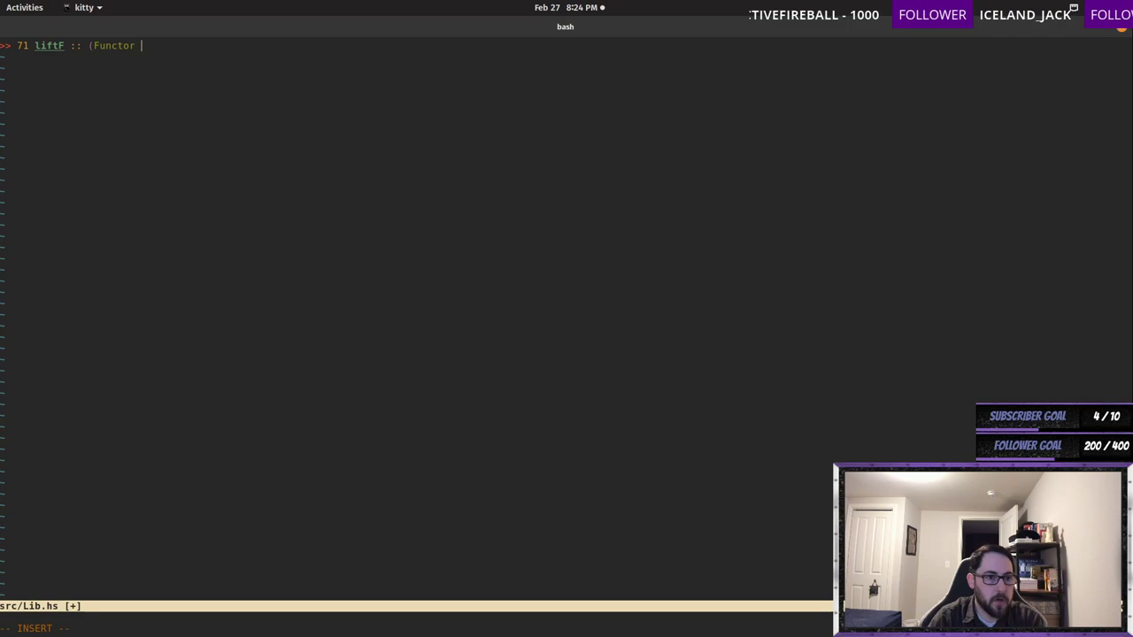
# - Type the liftF constraint list (Functor f, Monad m, MonadFree f m) =>
pyautogui.write('f, Monad m, Mona')
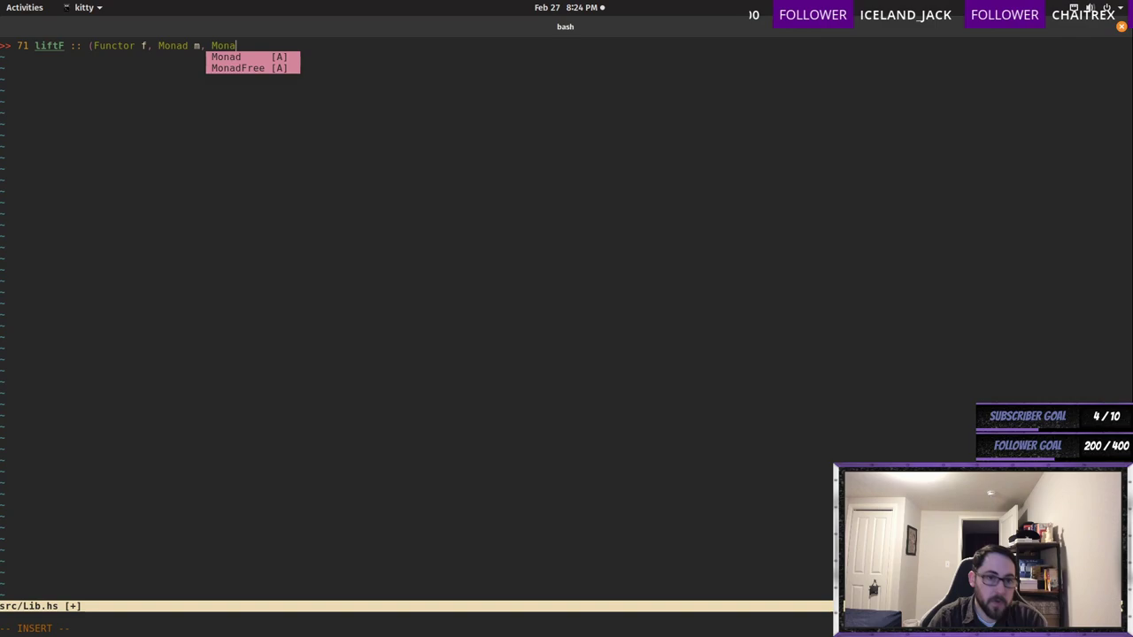
pyautogui.write('dFree f m) => f a -> m a')
pyautogui.write('liftF = wrap . fmap pure')
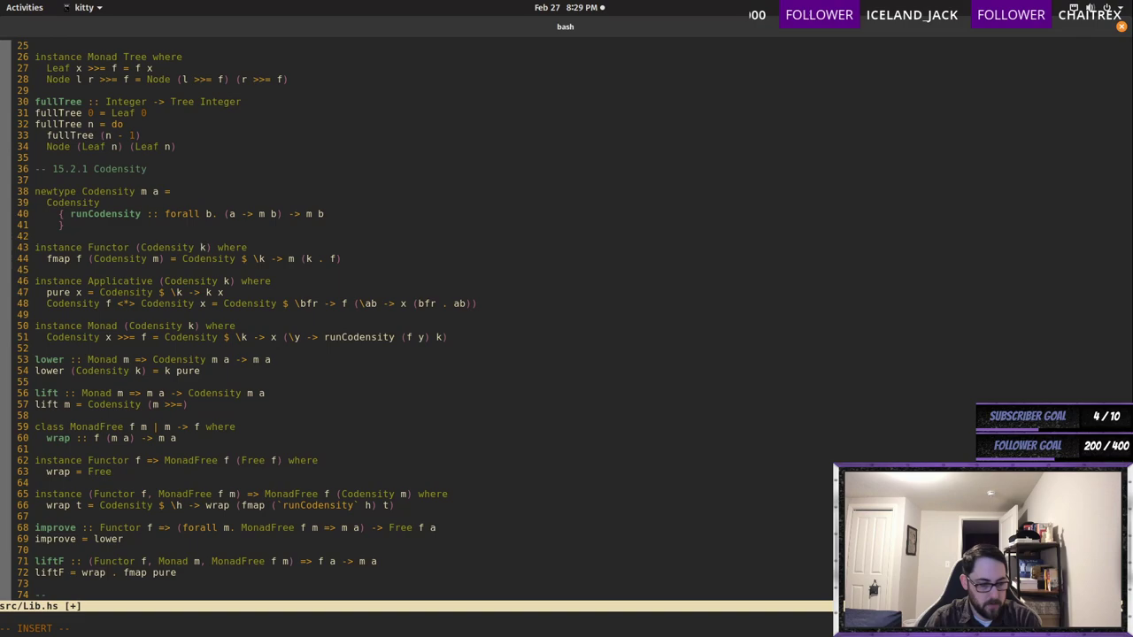
# - Type the comment '-- Section 15.2.2 is where we stopped' below the liftF definition
pyautogui.write('-- Section 15.2.2')
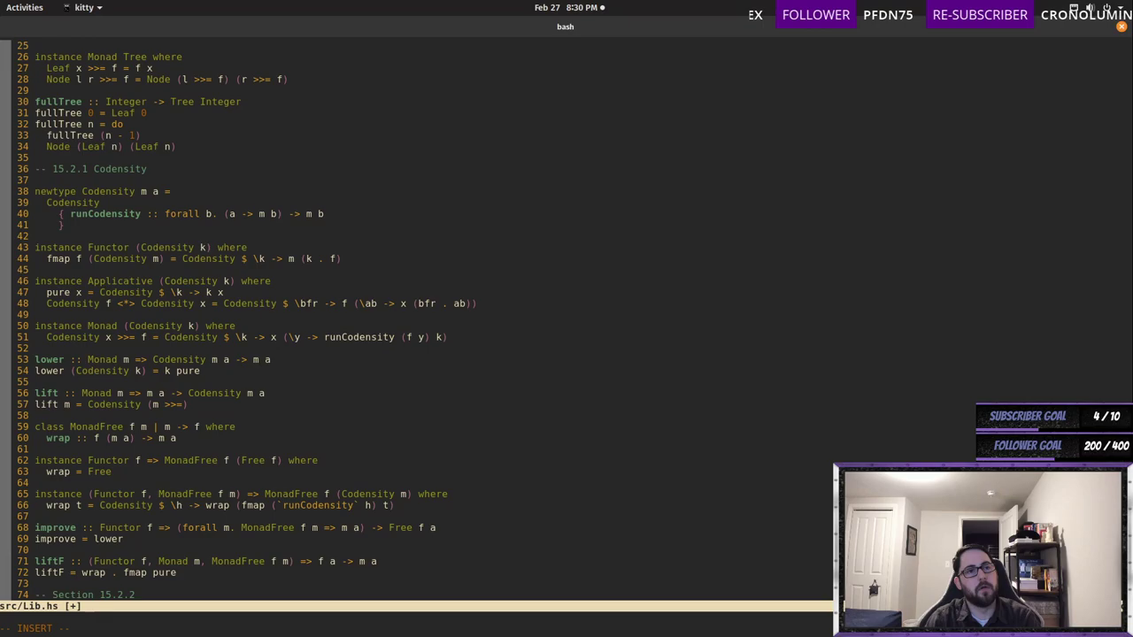
pyautogui.write('is where we stope')
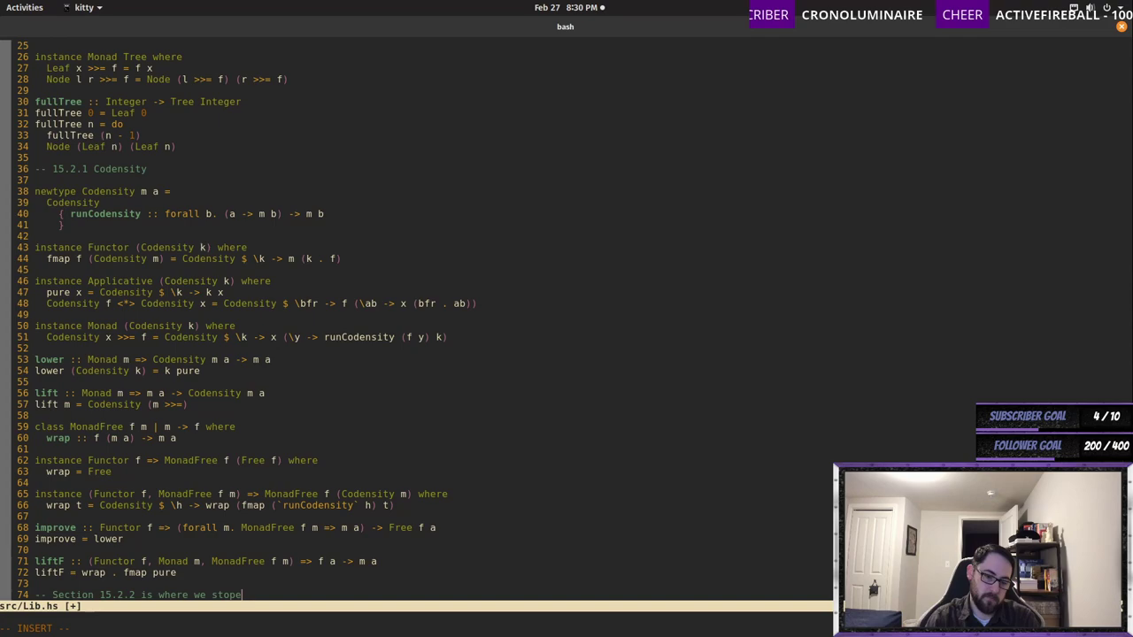
pyautogui.write('d,')
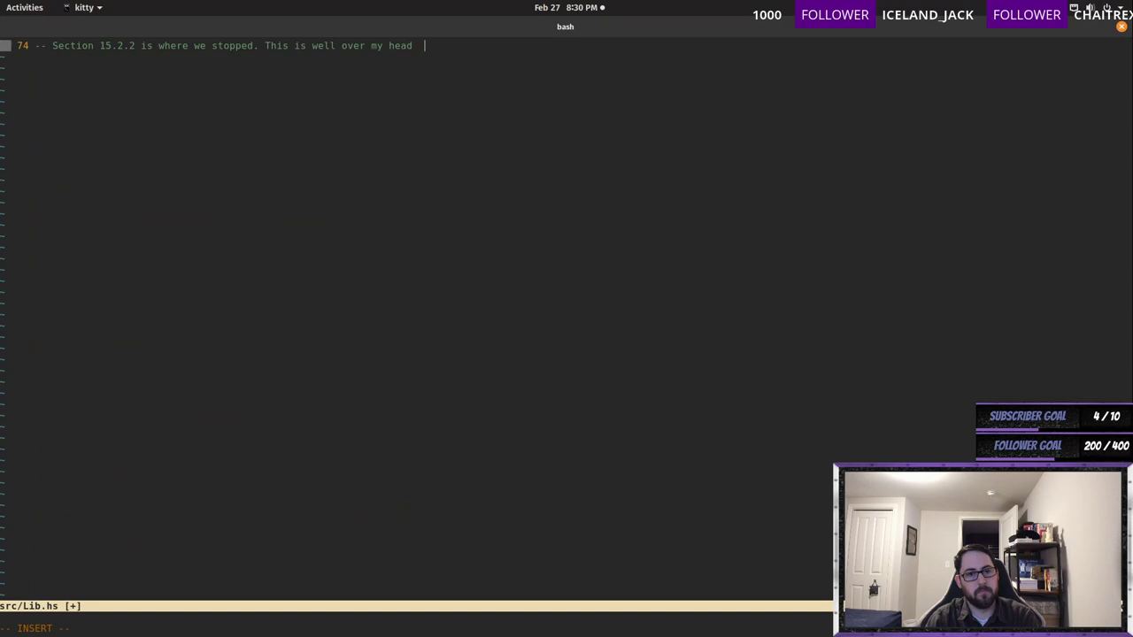
# - Add that it's over my head and I need pen and paper to comprehend it
pyautogui.write('and')
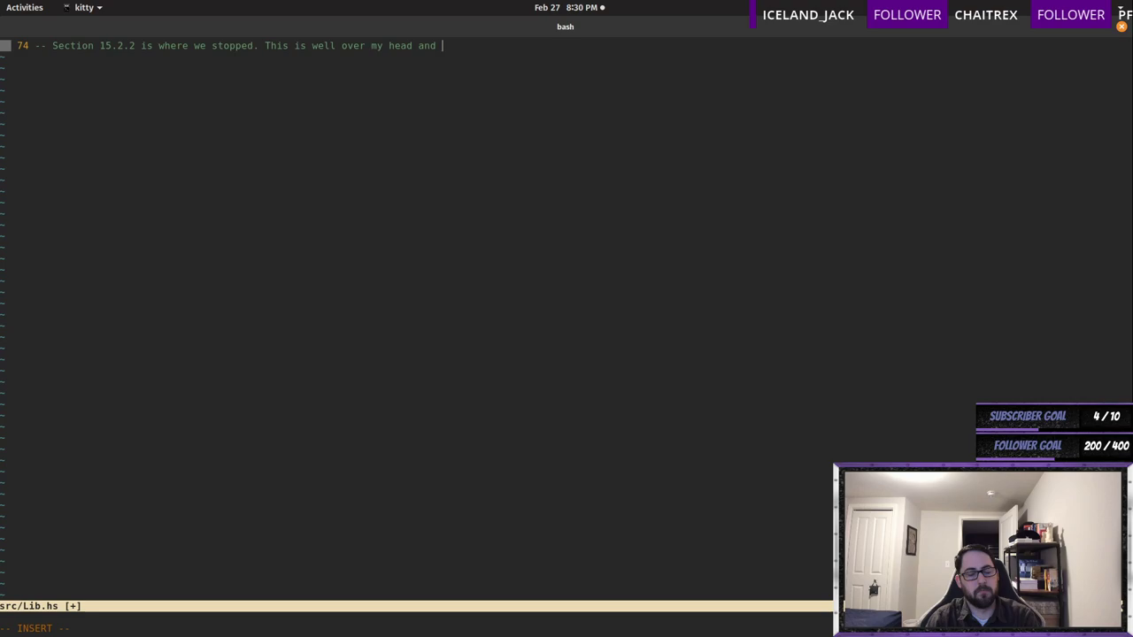
pyautogui.write("I don't fully u")
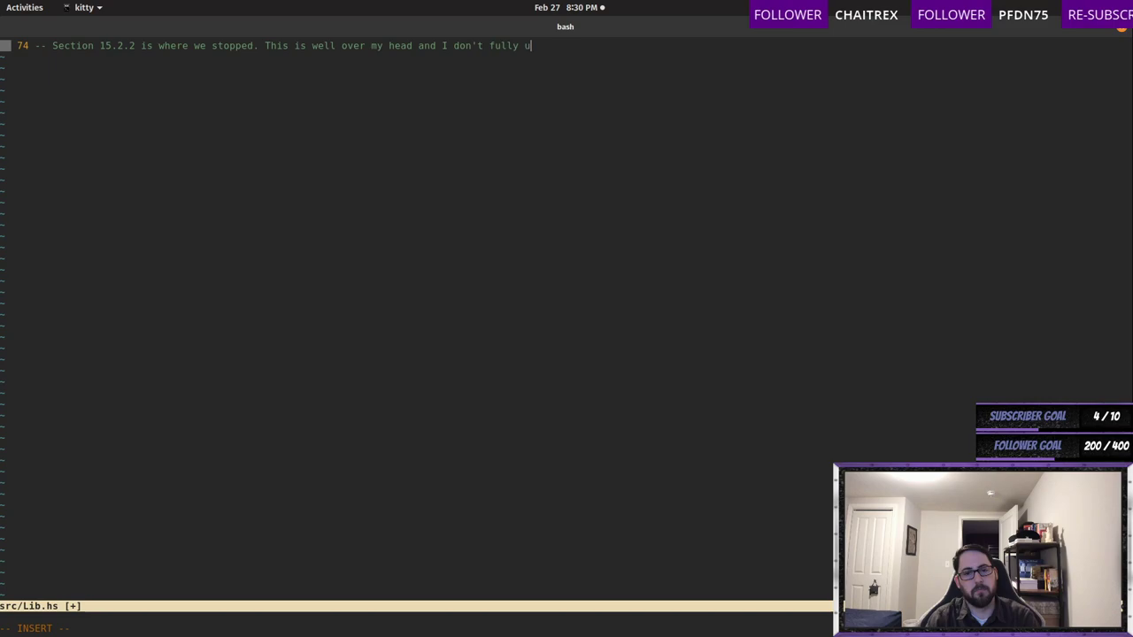
pyautogui.write('nderstand when it is neces')
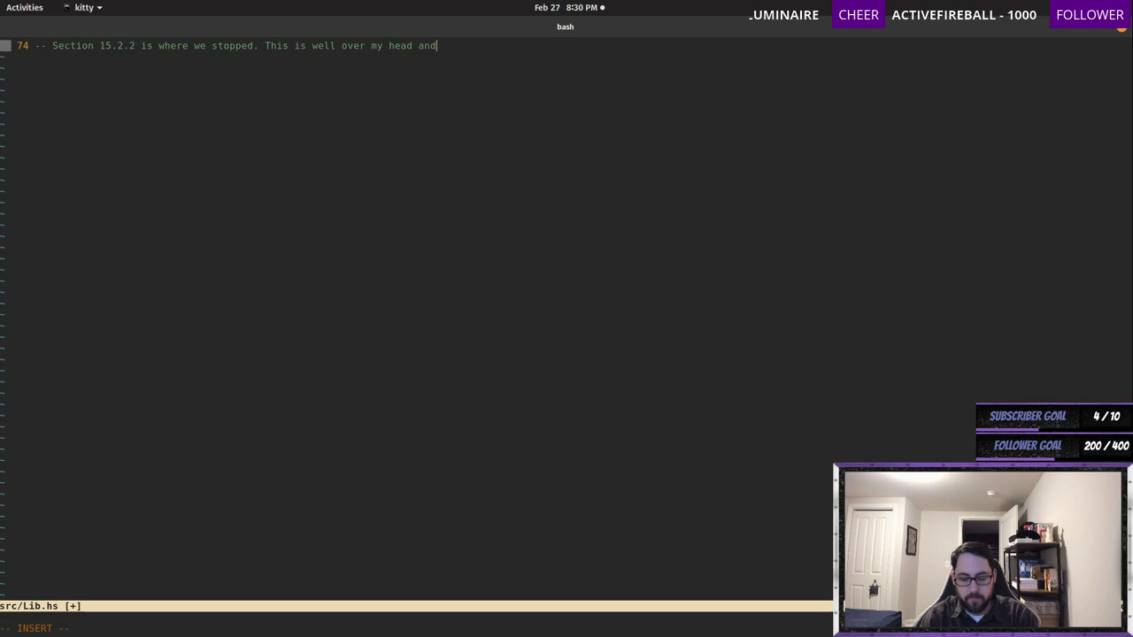
pyautogui.write('I need to sit down with a pen and paper and try to fully compr')
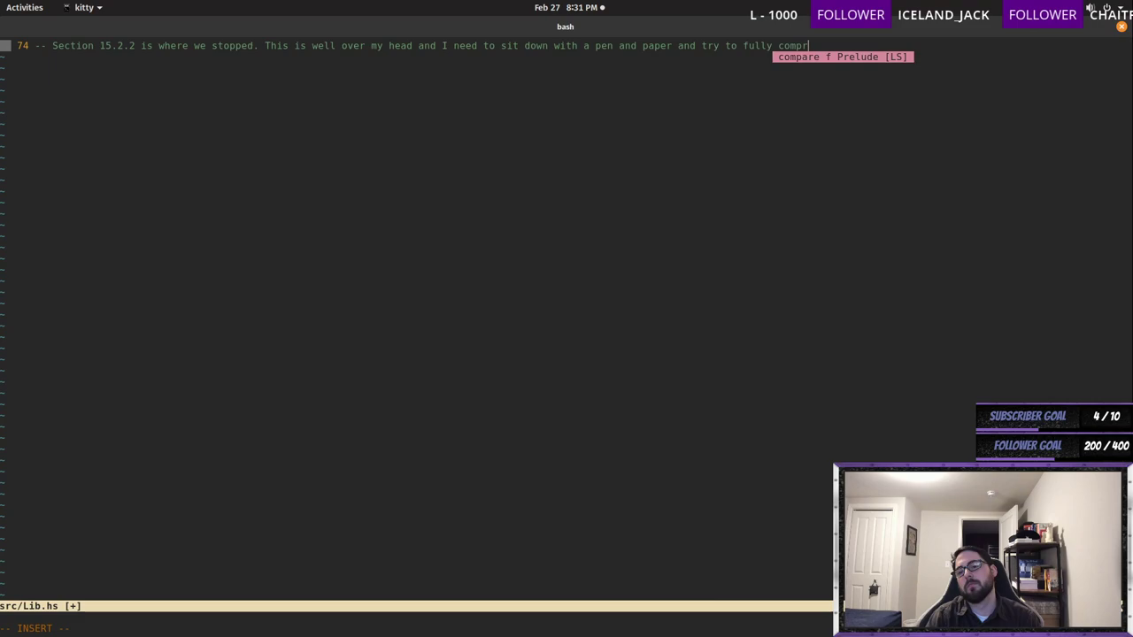
pyautogui.write('ehend what is going')
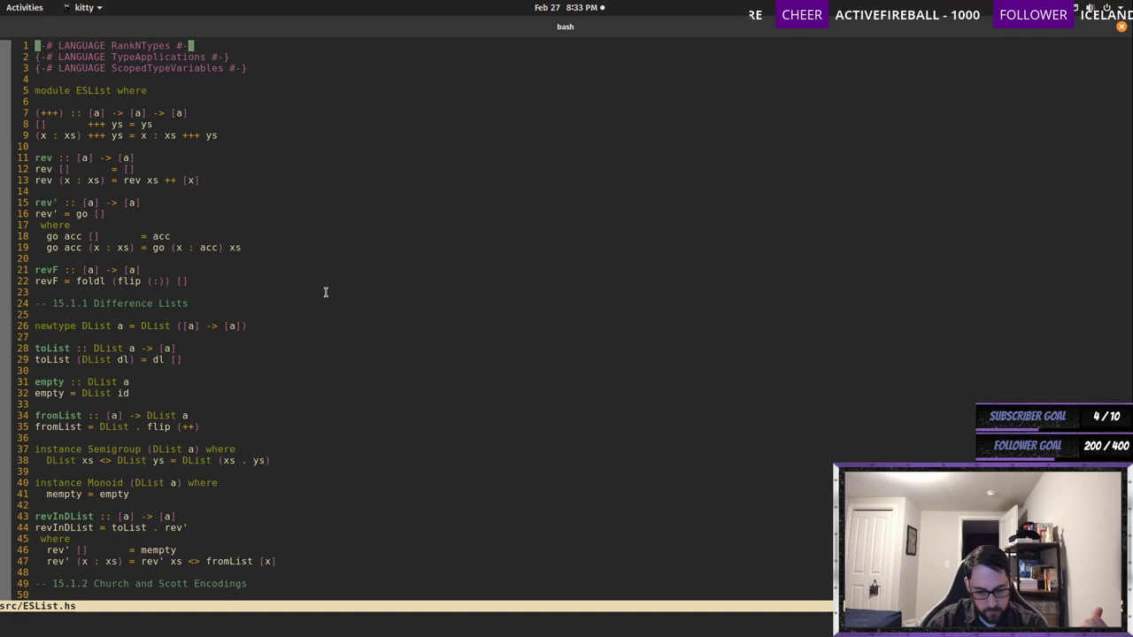
pyautogui.moveTo(304, 318)
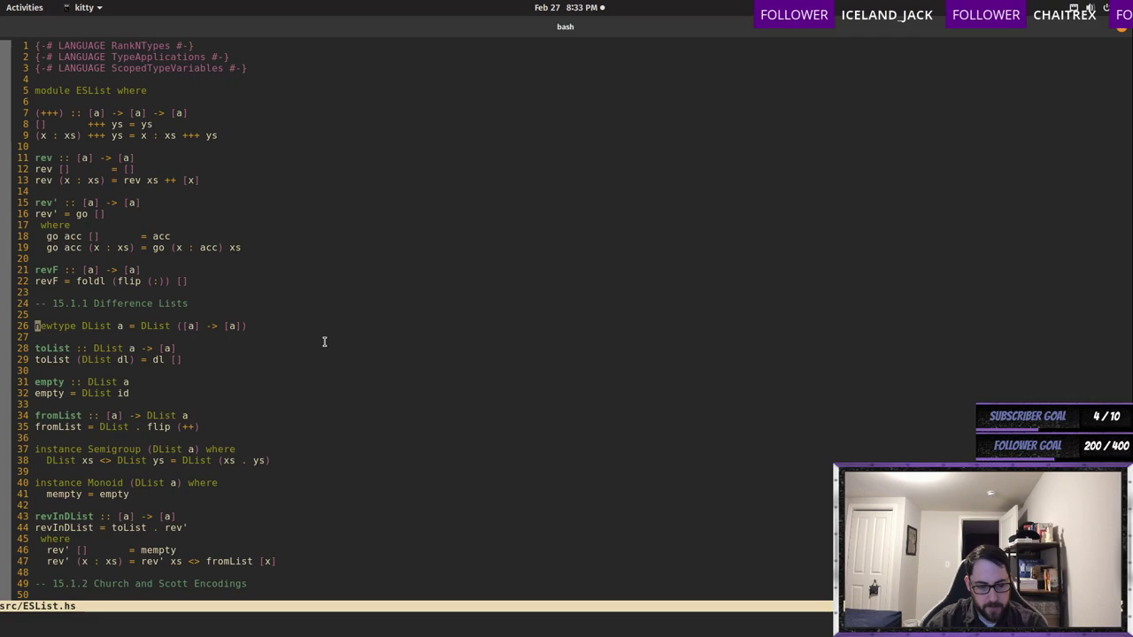
# - Scroll through the difference-list code in src/ESList.hs
pyautogui.scroll(-3)
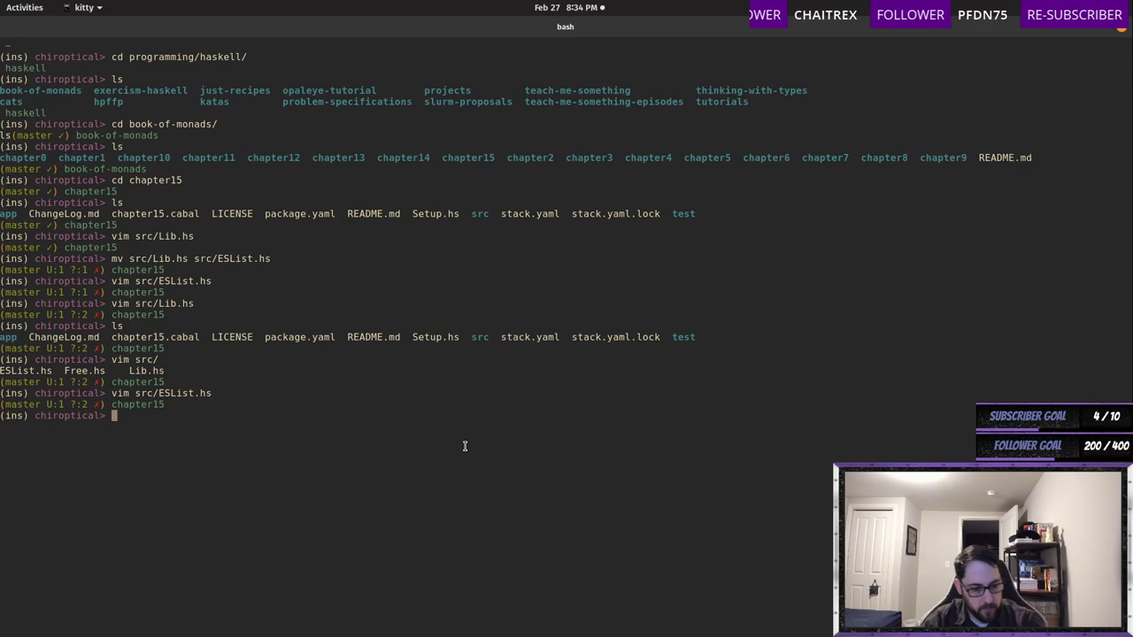
# - Run 'vim src/Lib.hs' at the bash prompt
pyautogui.write('vim src/L')
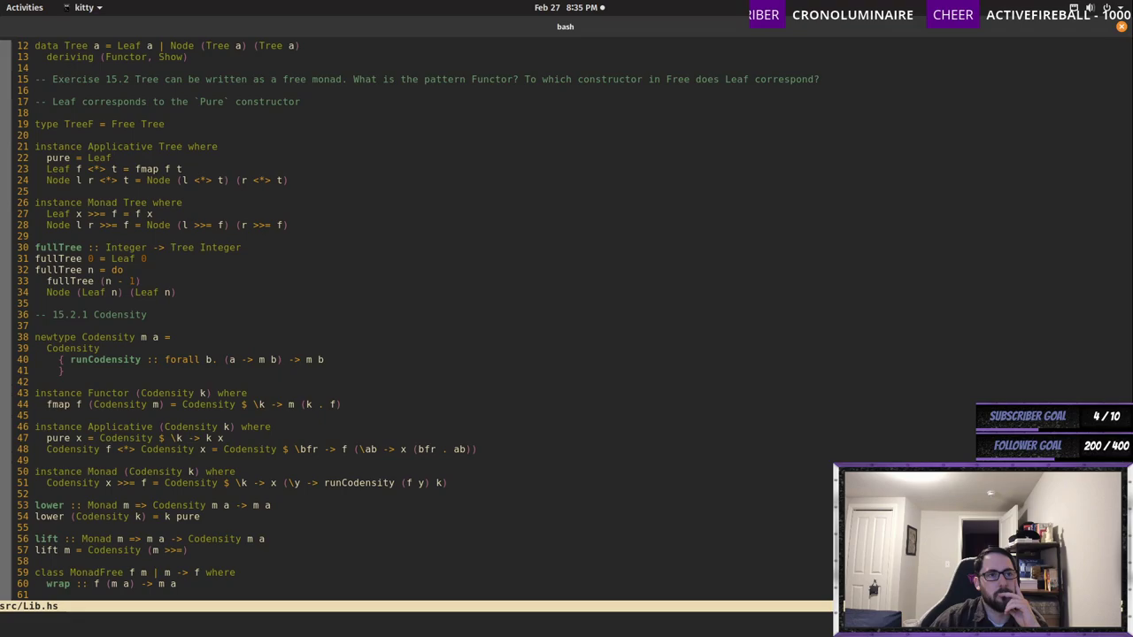
# - Scroll Lib.hs down to the closing Section 15.2.2 comment
pyautogui.scroll(-3)
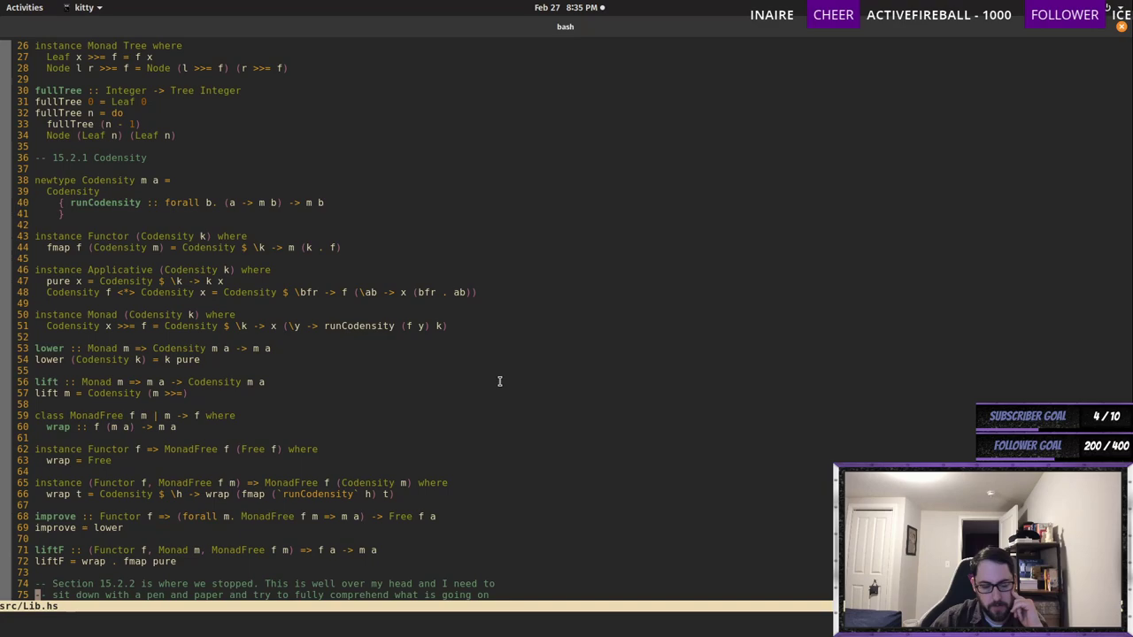